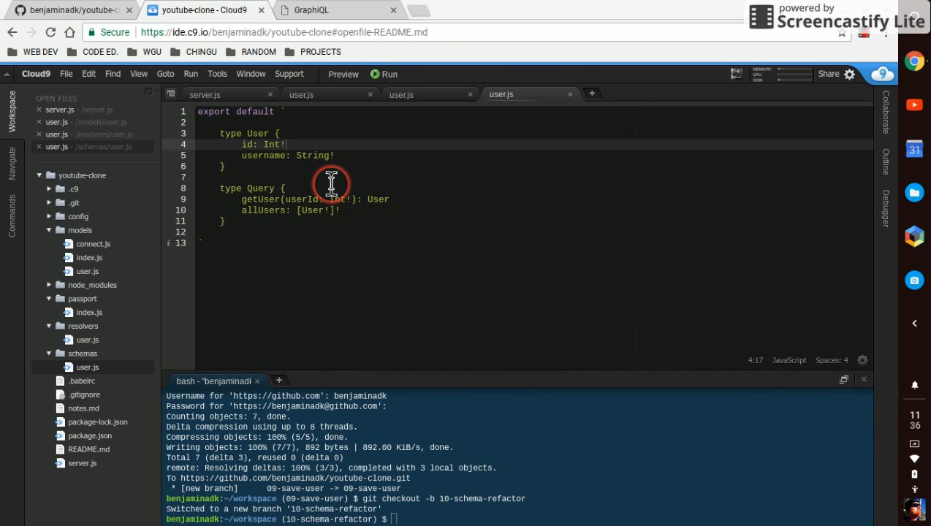
pyautogui.moveTo(394, 131)
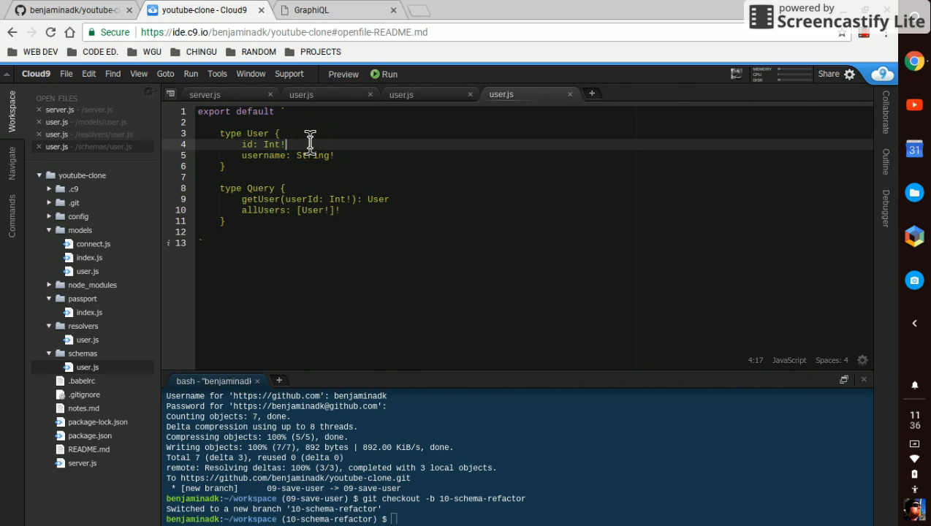
# - Retype User's id as ID! and add email: String! and googleId: String fields
pyautogui.write('ID')
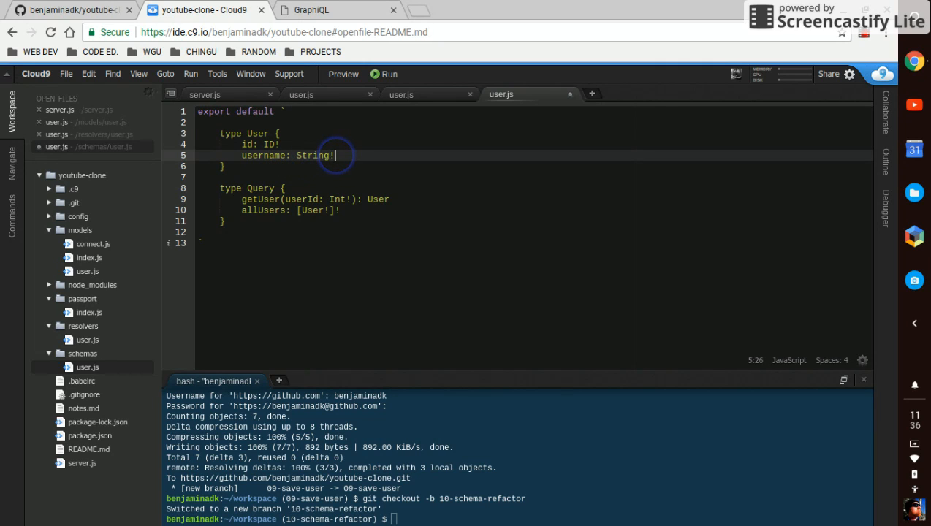
pyautogui.write('email: String!')
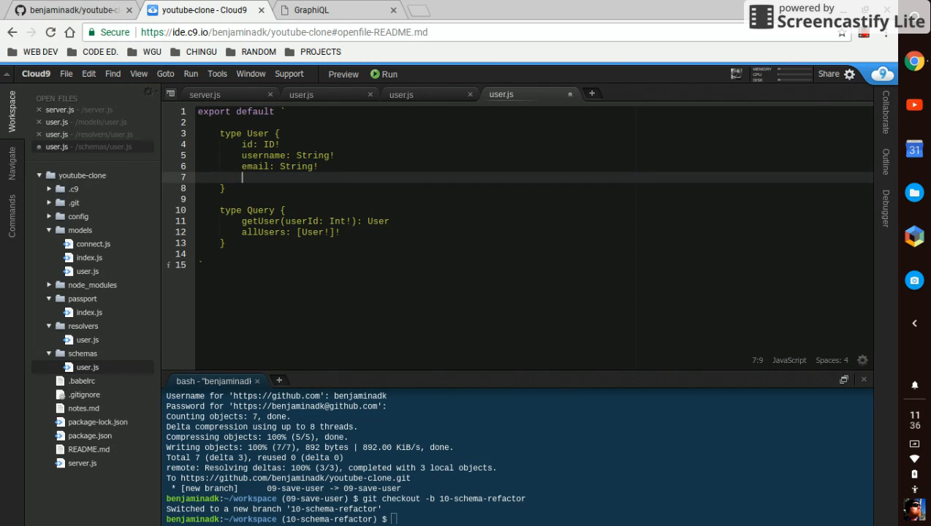
pyautogui.write('googleId')
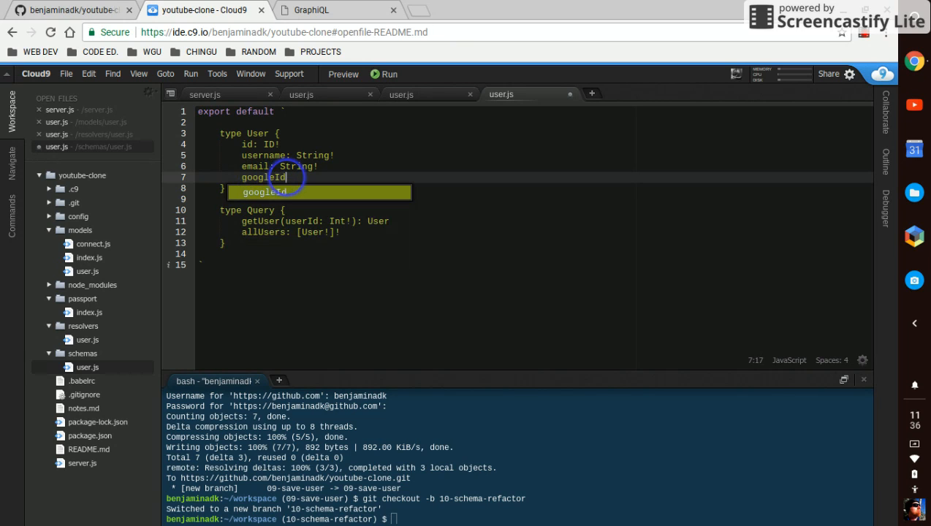
pyautogui.write(': String')
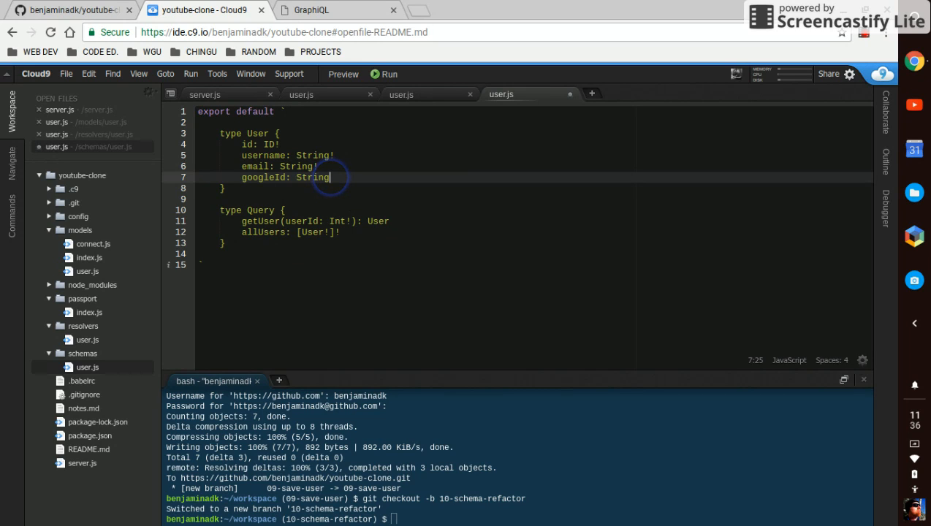
pyautogui.press('Enter')
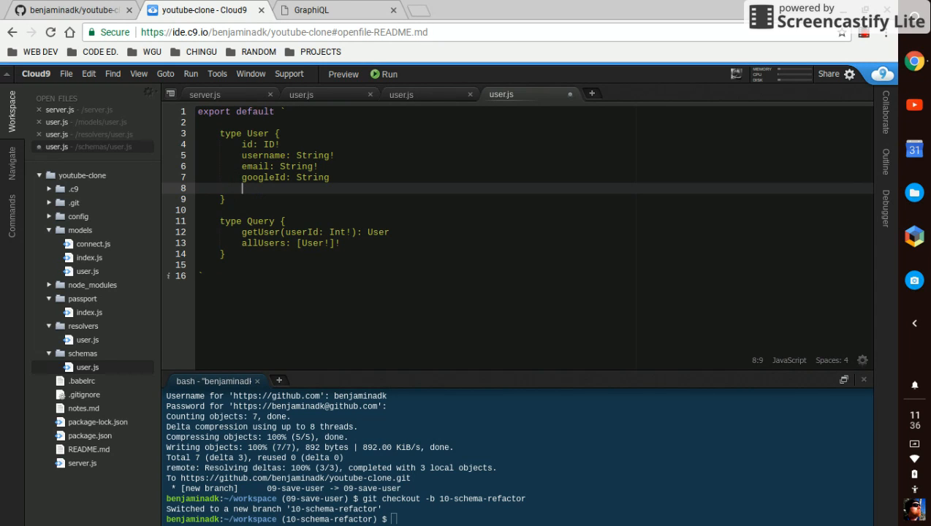
# - Add imageUrl: String and createOn: String fields below googleId
pyautogui.write('imageUrl')
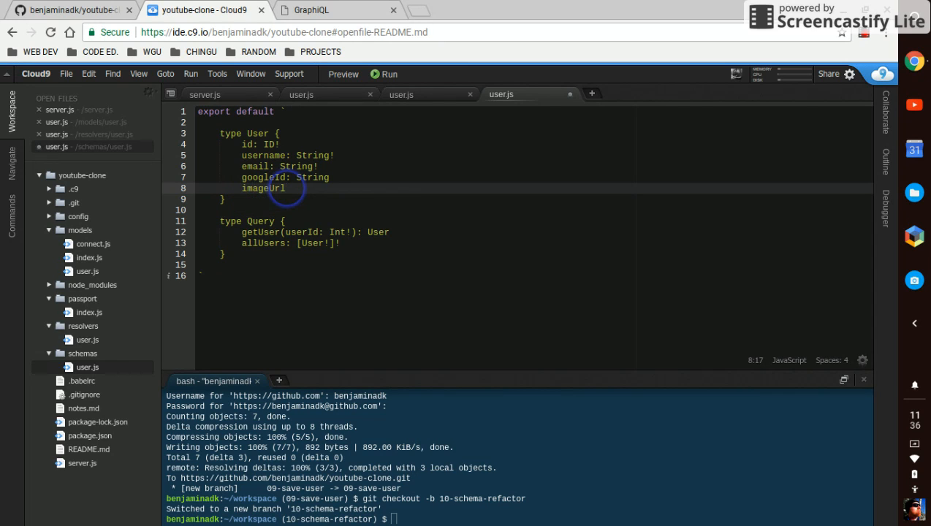
pyautogui.write(': Str')
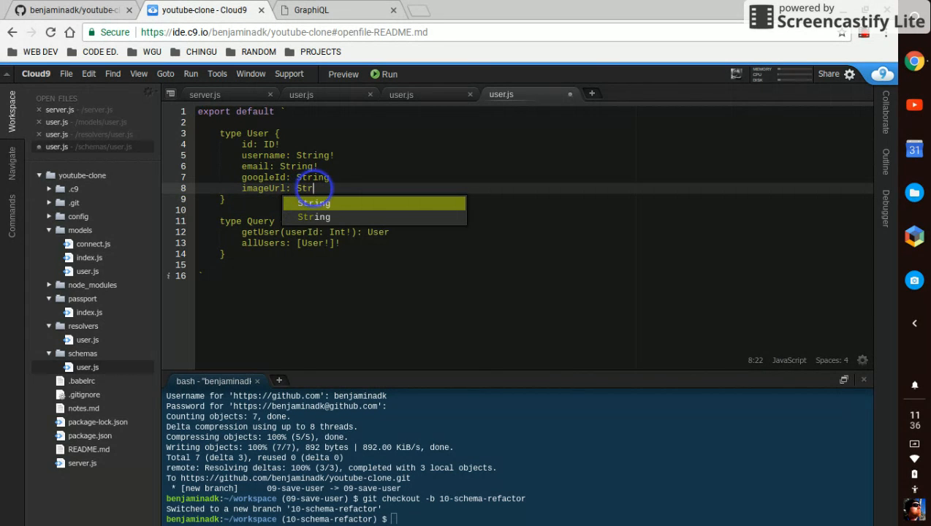
pyautogui.write('ing')
pyautogui.write('createOn:')
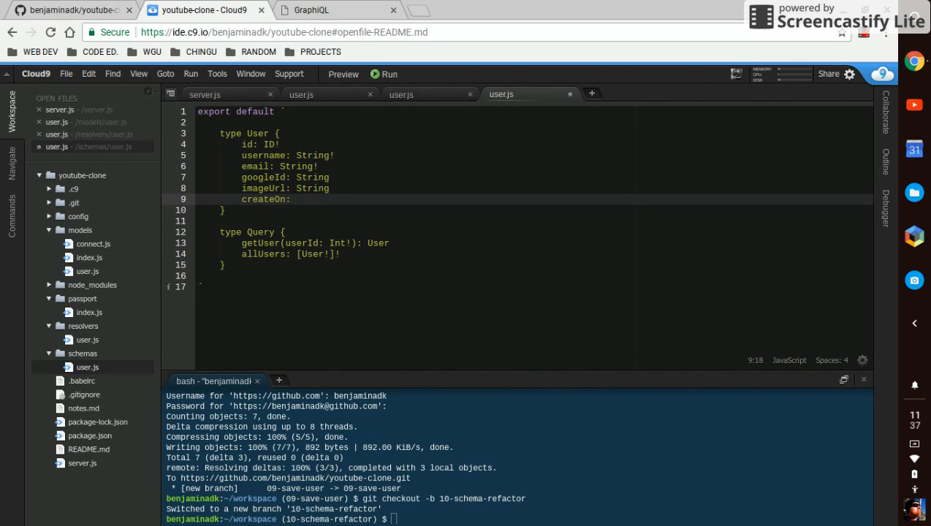
pyautogui.write('String')
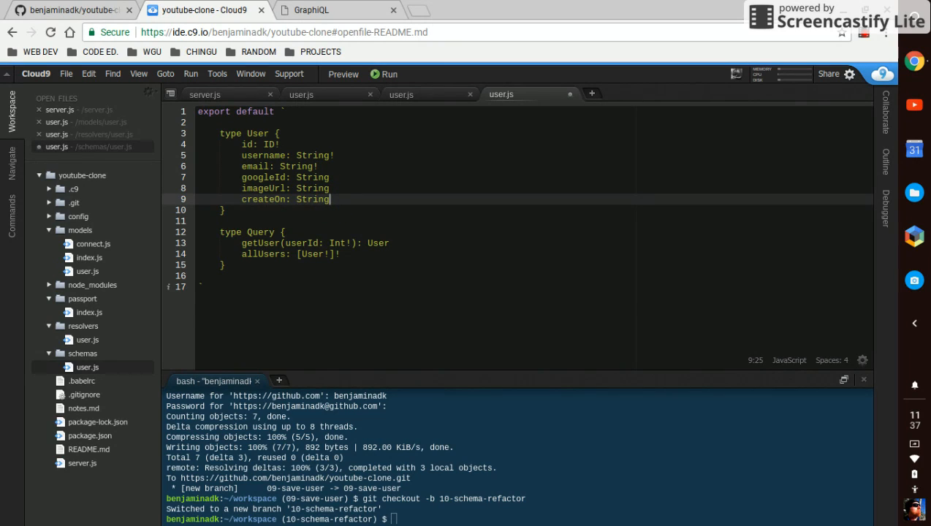
pyautogui.press('Enter')
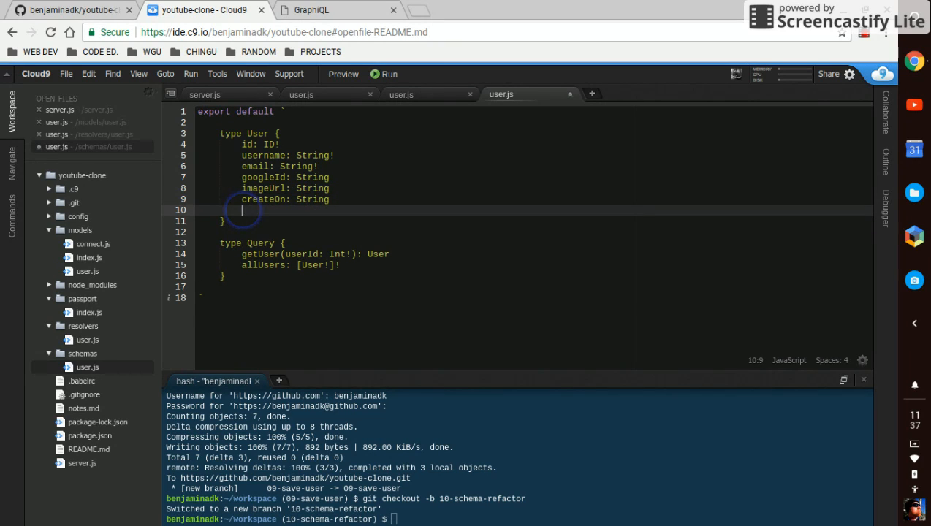
# - Add a videos: String field to the User type
pyautogui.write('v')
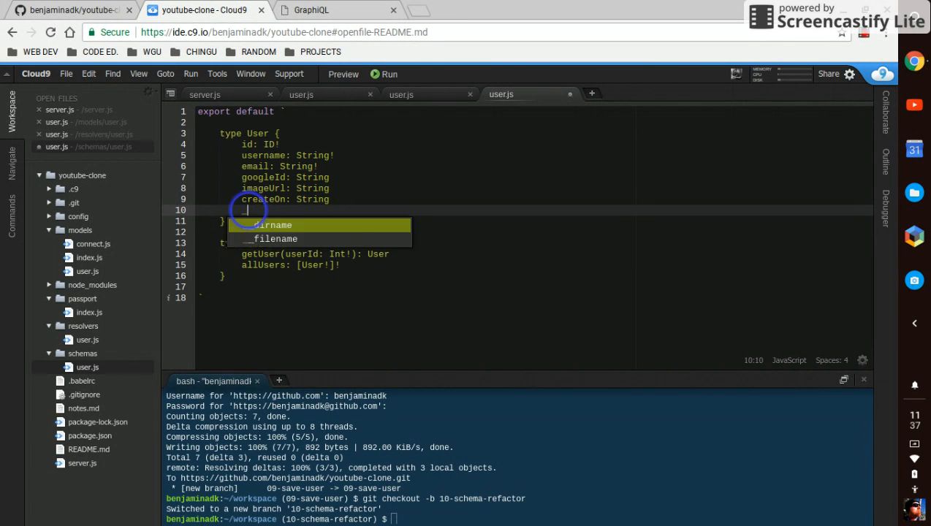
pyautogui.write('video')
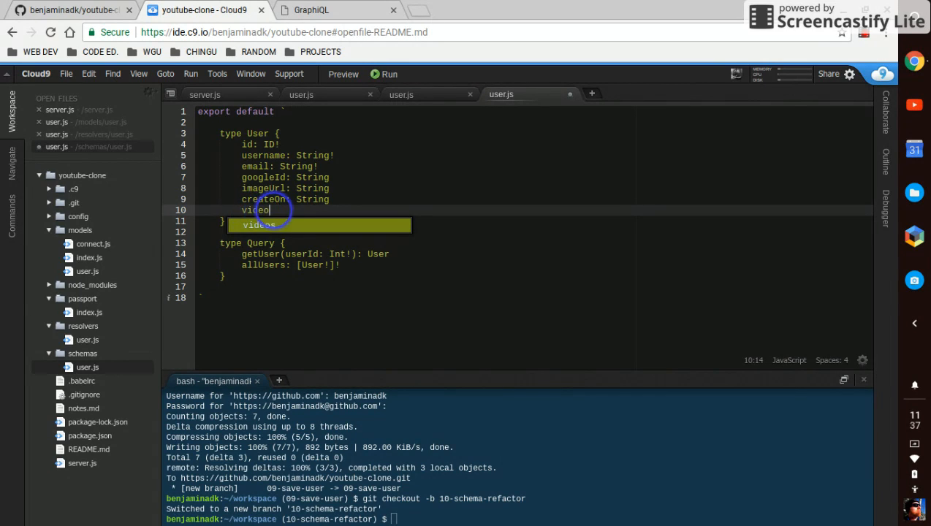
pyautogui.write('s:')
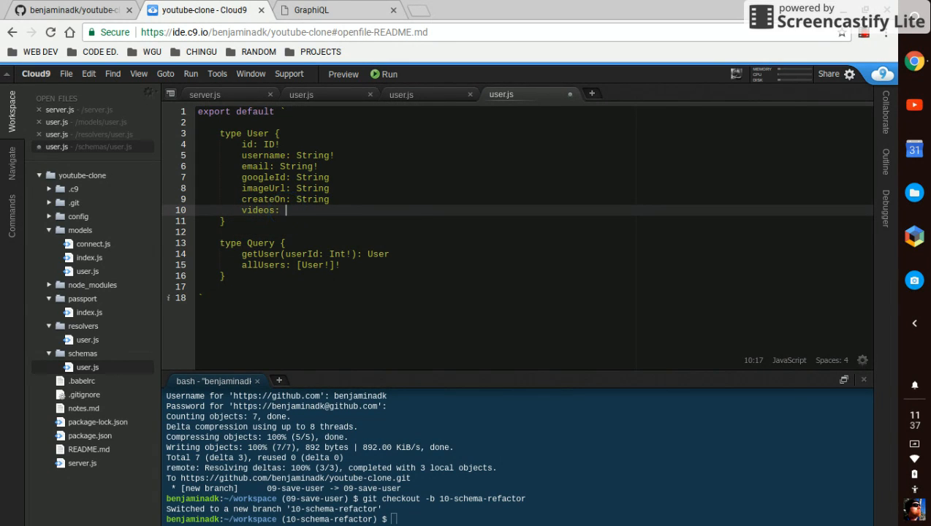
pyautogui.write('String')
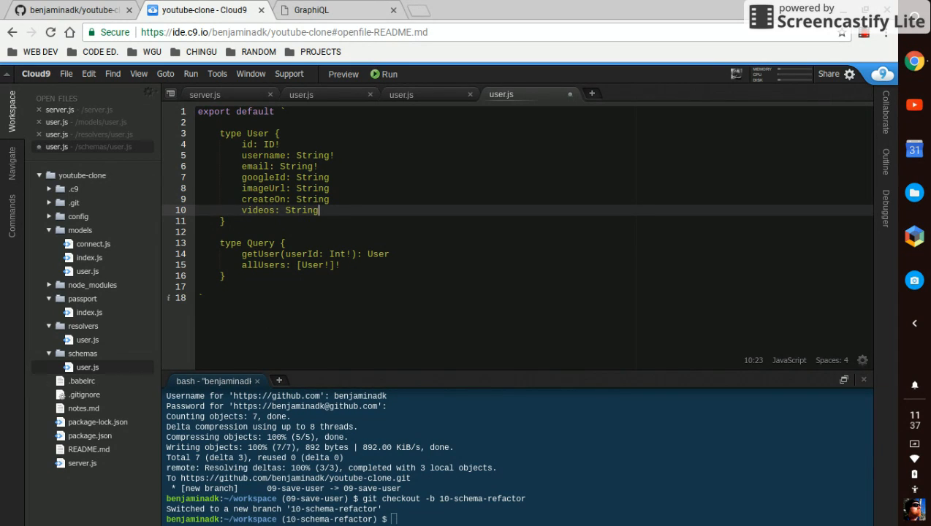
# - Compare fields against models/user.js, save the schema and create branch 10-schema-refactor
pyautogui.click(301, 94)
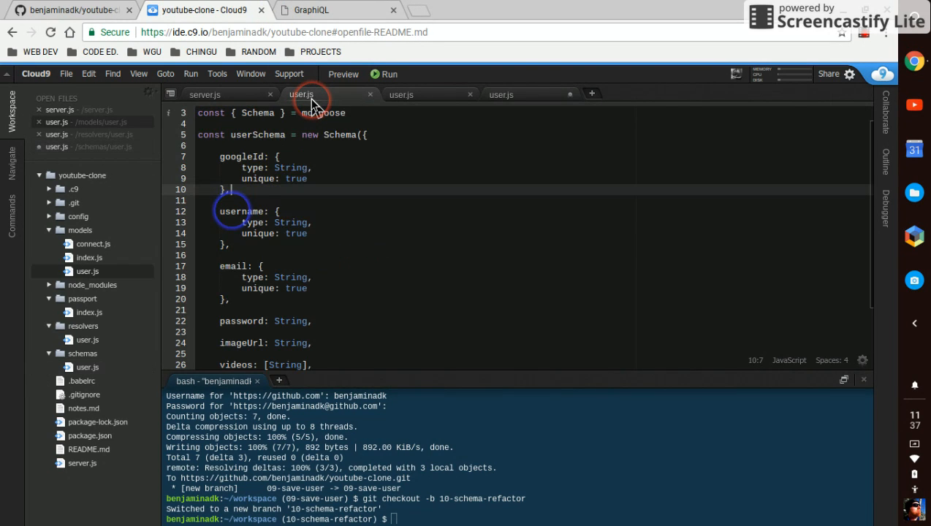
pyautogui.scroll(-3)
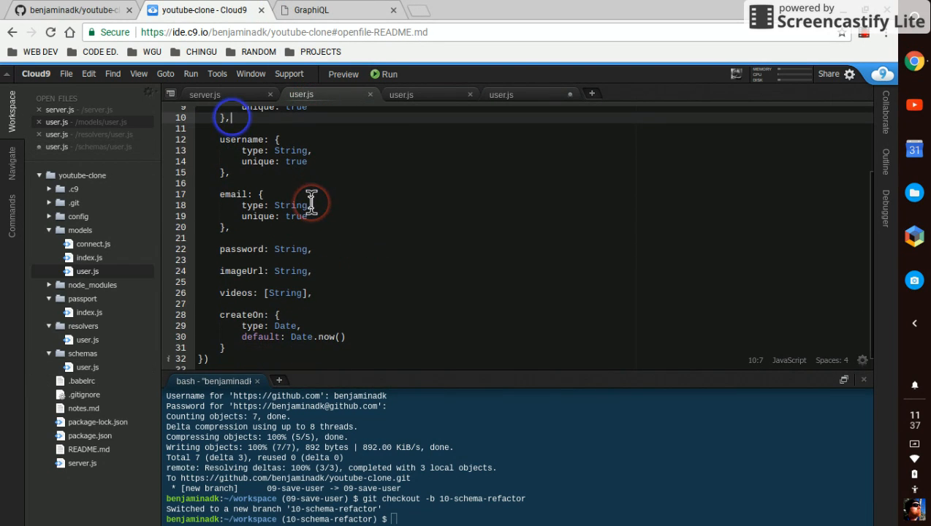
pyautogui.moveTo(531, 95)
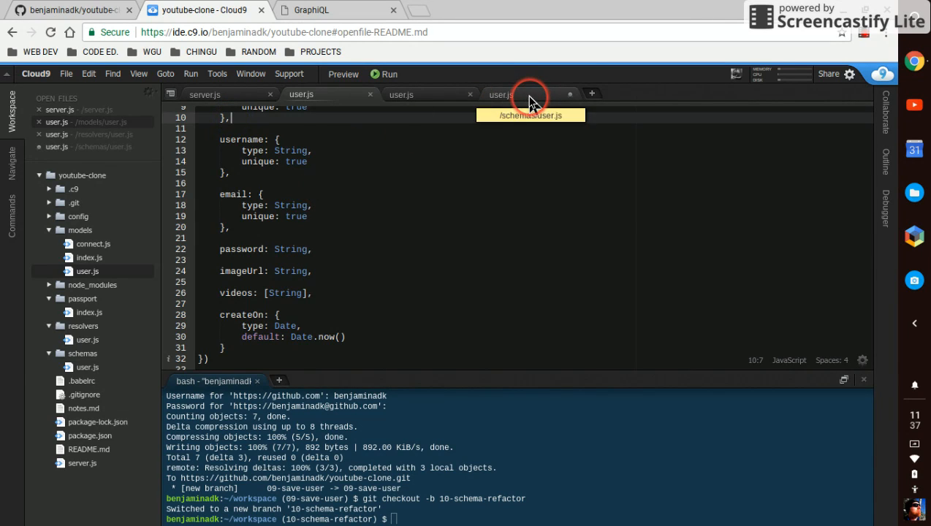
pyautogui.click(519, 94)
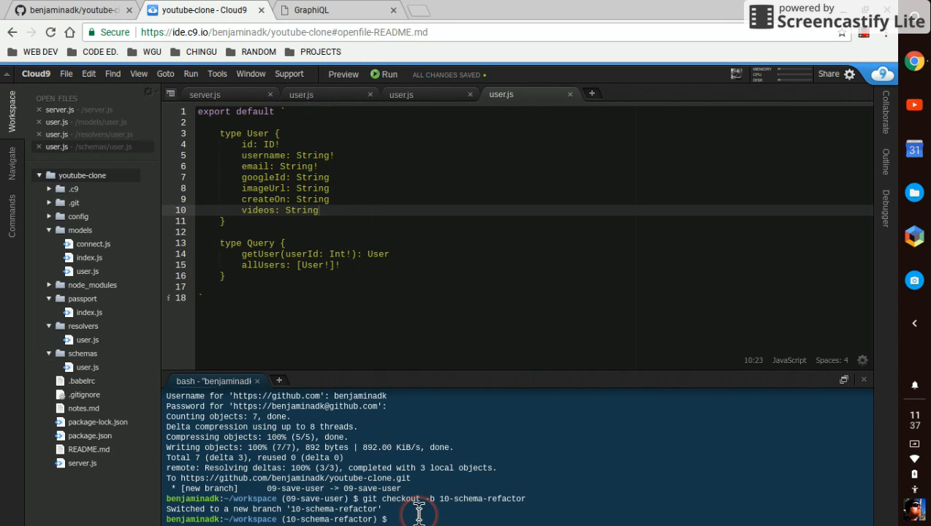
pyautogui.write('git checkout -b 10-schema-refactor')
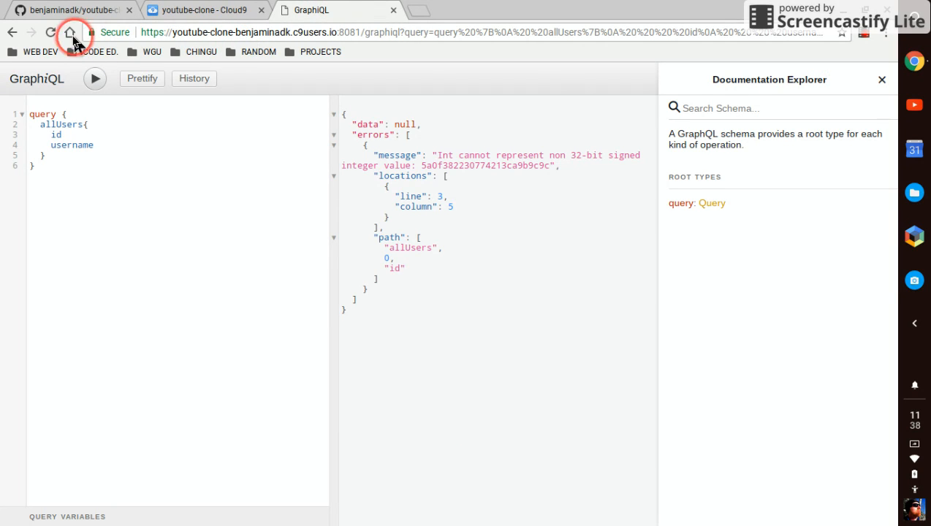
# - Clear the old query and start a new getUser query with its opening call
pyautogui.click(70, 34)
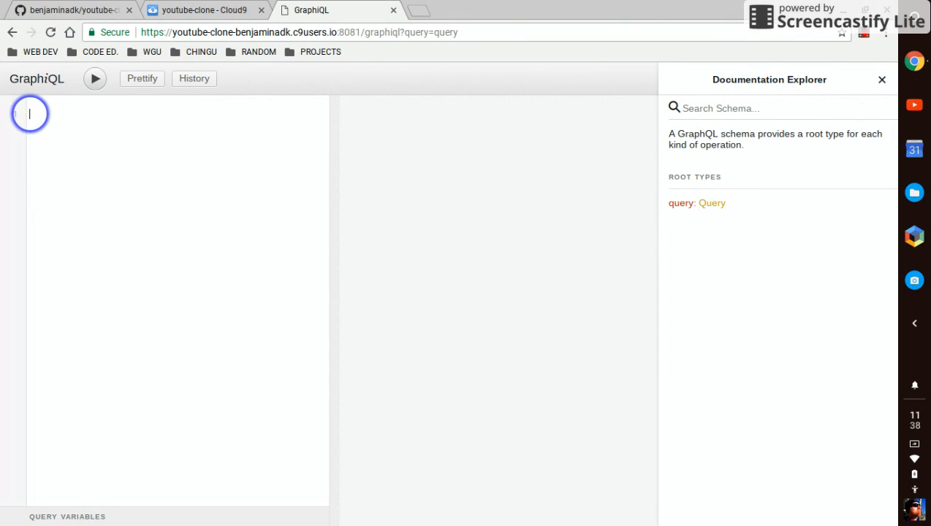
pyautogui.write('q')
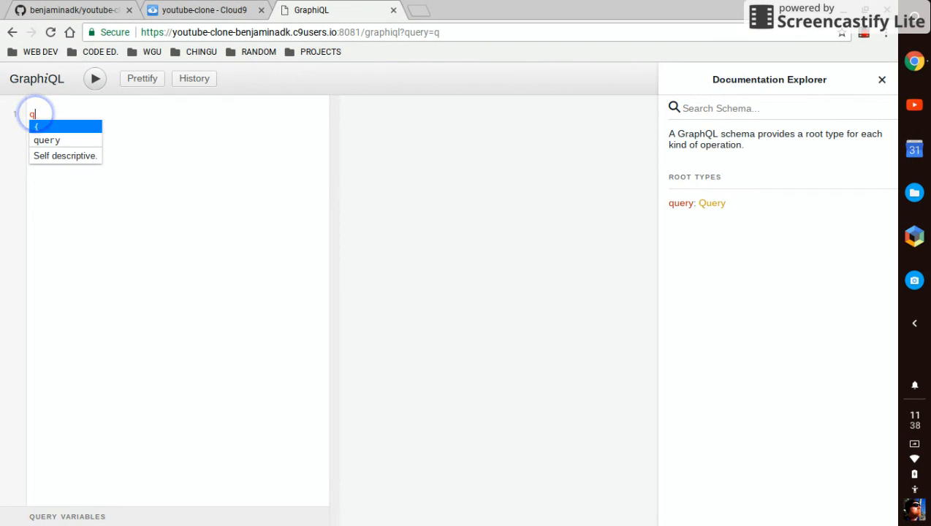
pyautogui.write('uery')
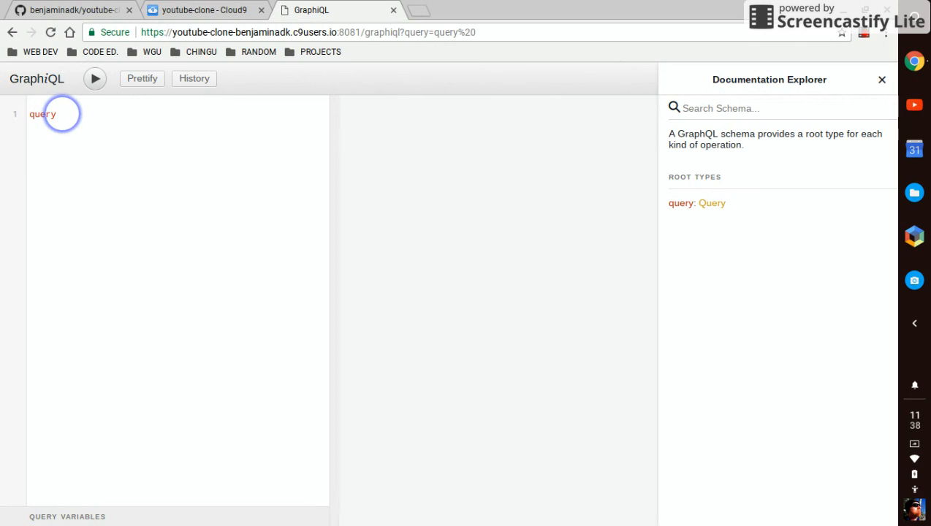
pyautogui.write('getUse')
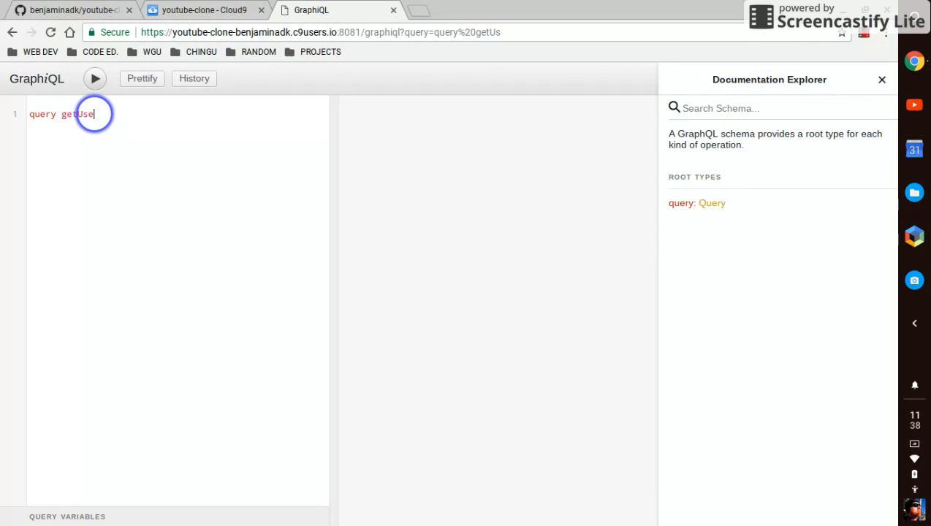
pyautogui.write('r')
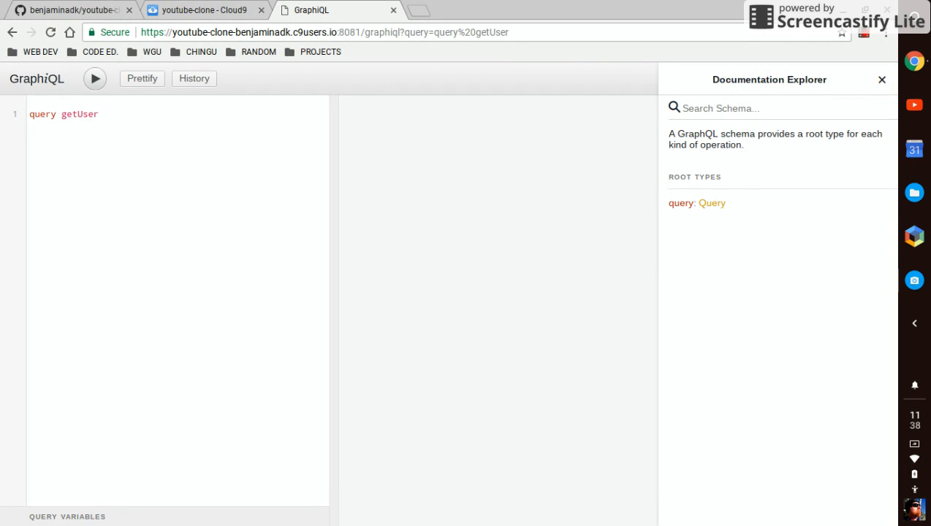
pyautogui.write('{')
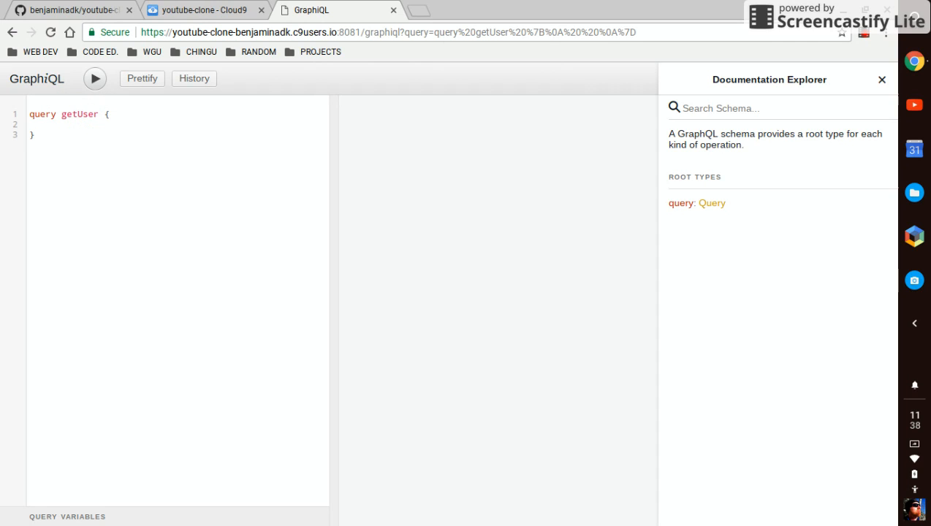
pyautogui.write('getUser')
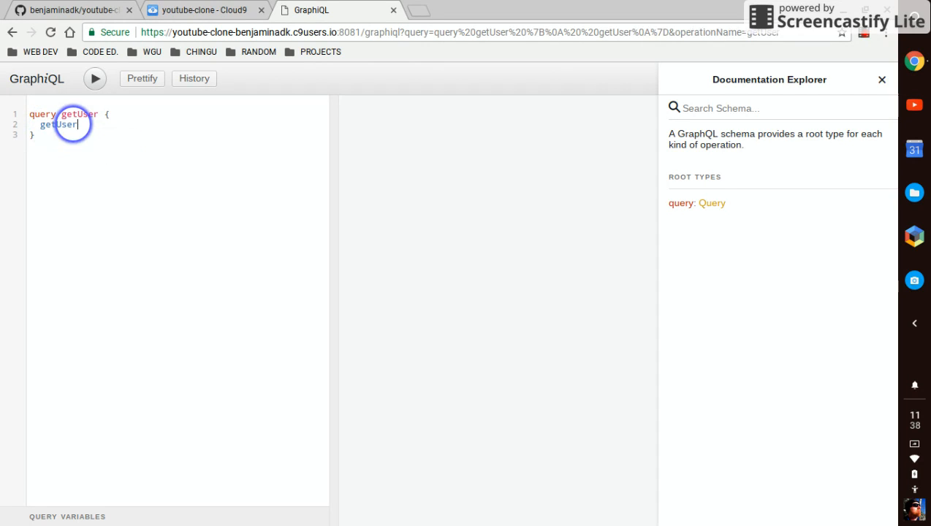
pyautogui.write('(')
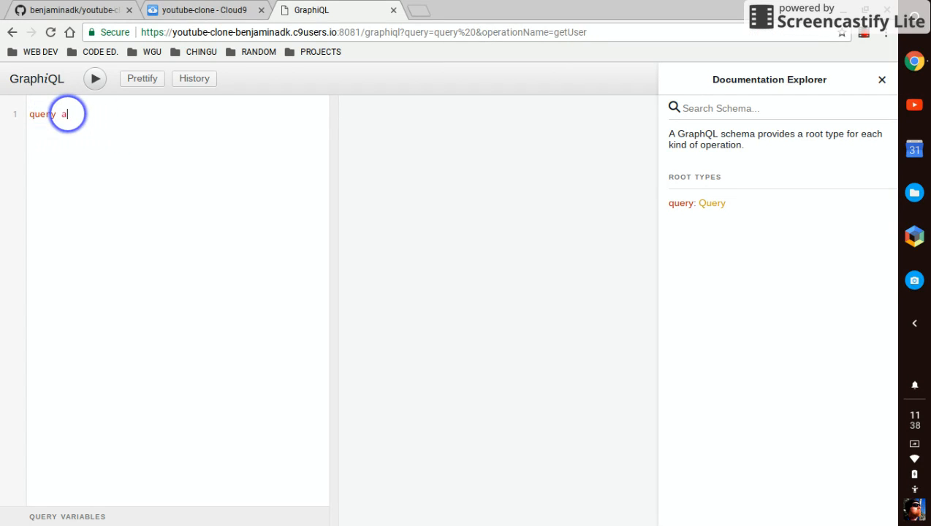
# - Write the allUsers query requesting id, username, email and imageUrl
pyautogui.write('llUser')
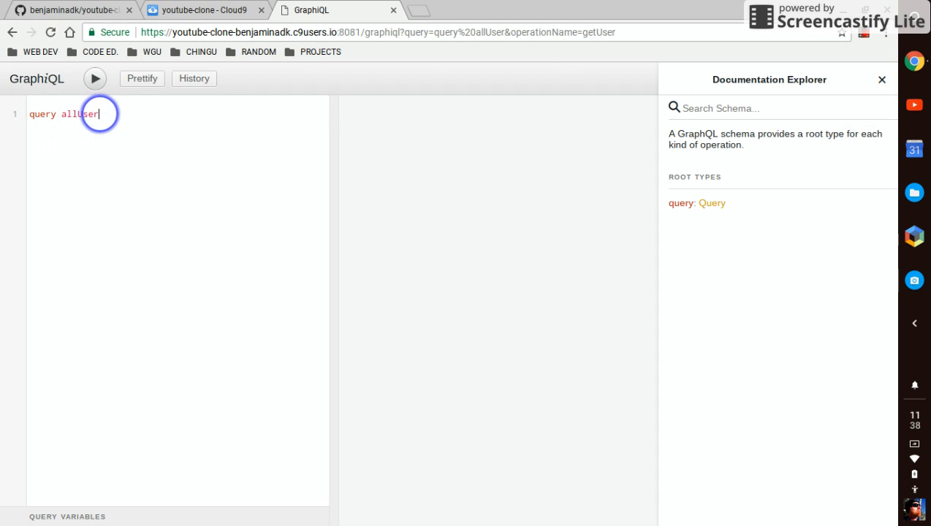
pyautogui.write('s')
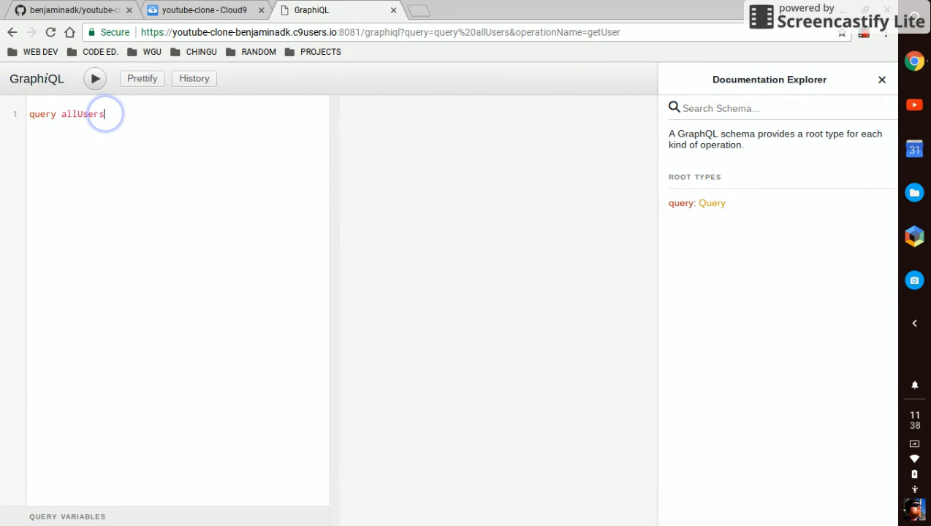
pyautogui.write('{')
pyautogui.write('allUsers{')
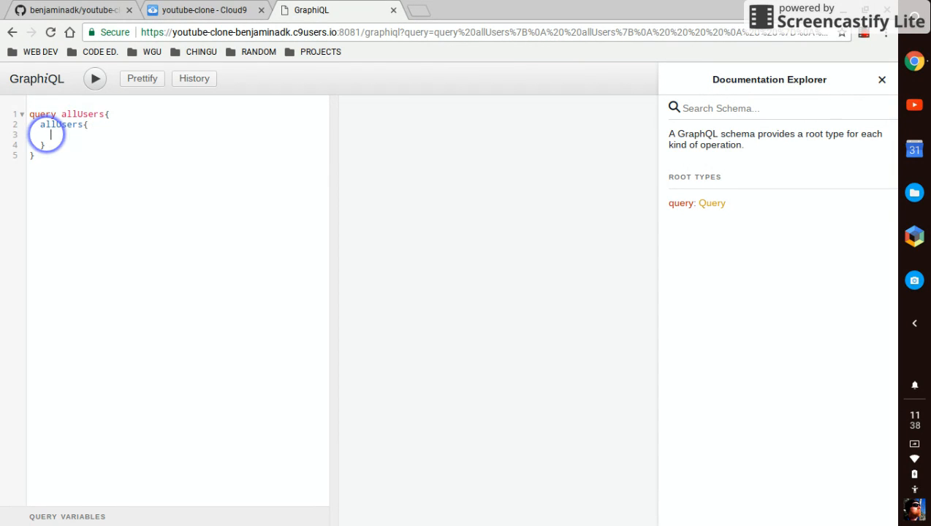
pyautogui.write('id')
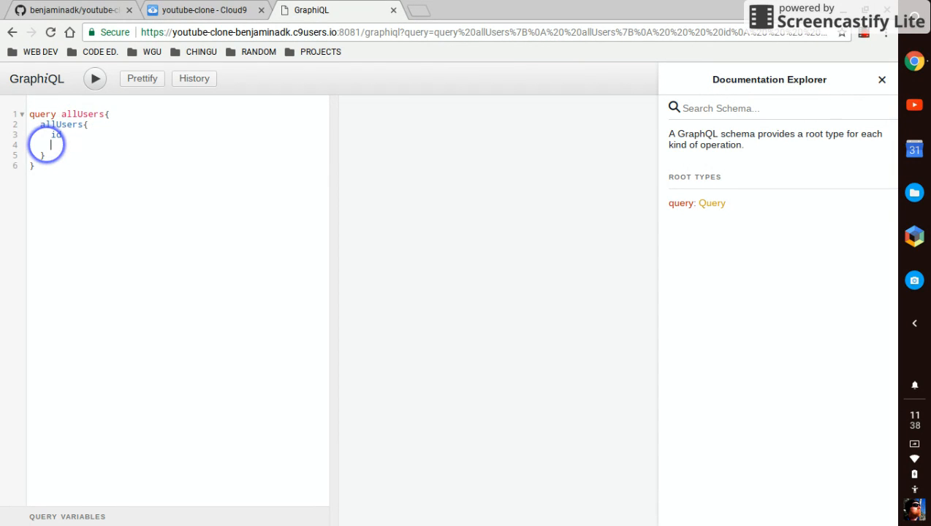
pyautogui.write('username')
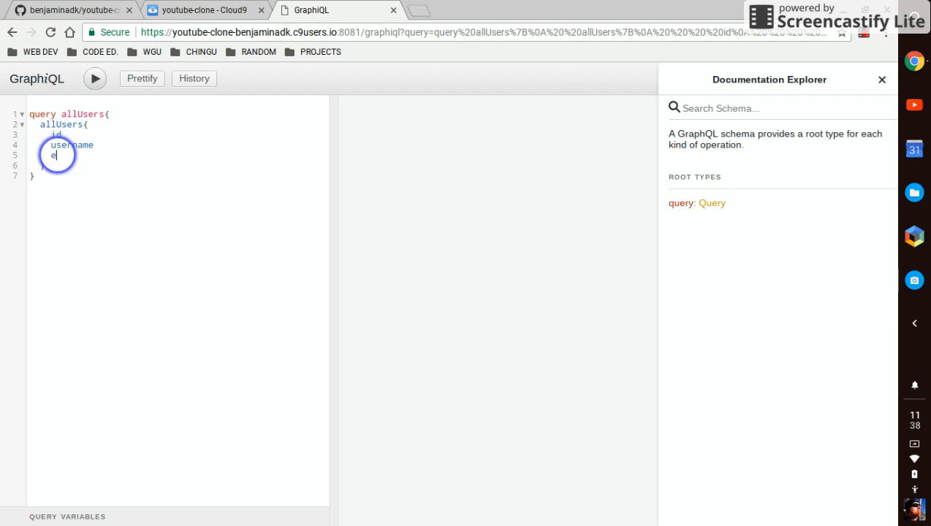
pyautogui.write('mail')
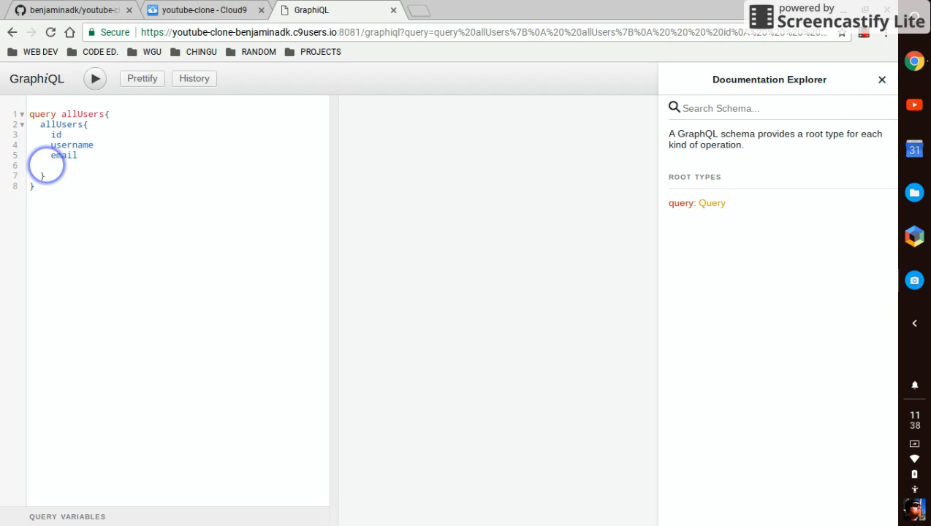
pyautogui.write('i')
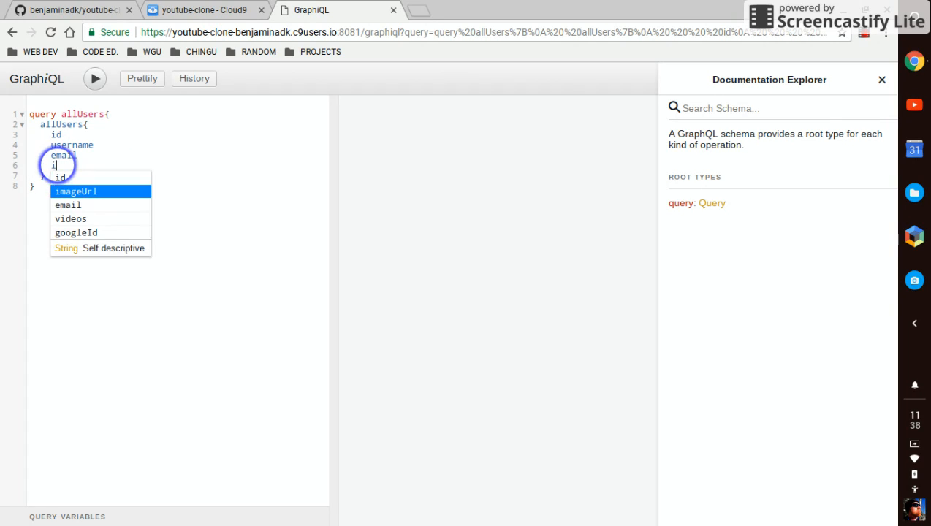
pyautogui.click(76, 191)
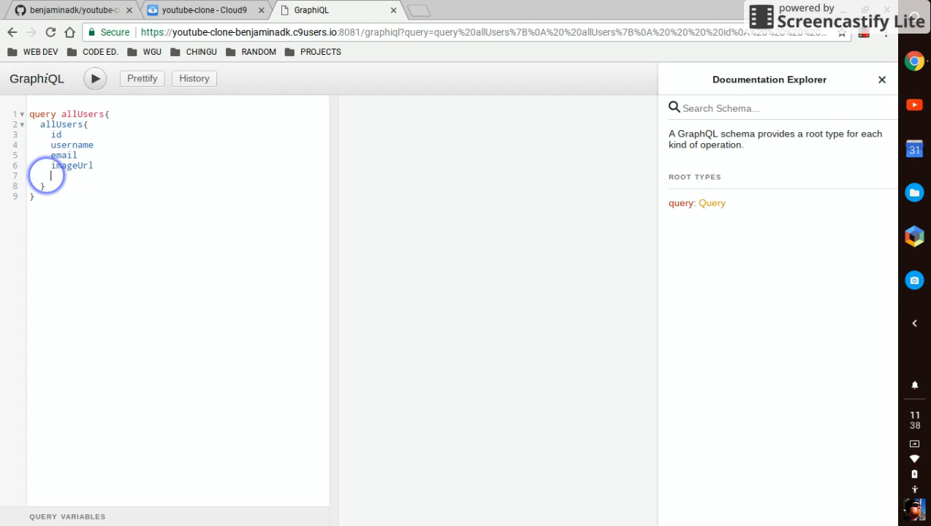
# - Add googleId, createOn and videos to allUsers and run the query
pyautogui.write('googleId')
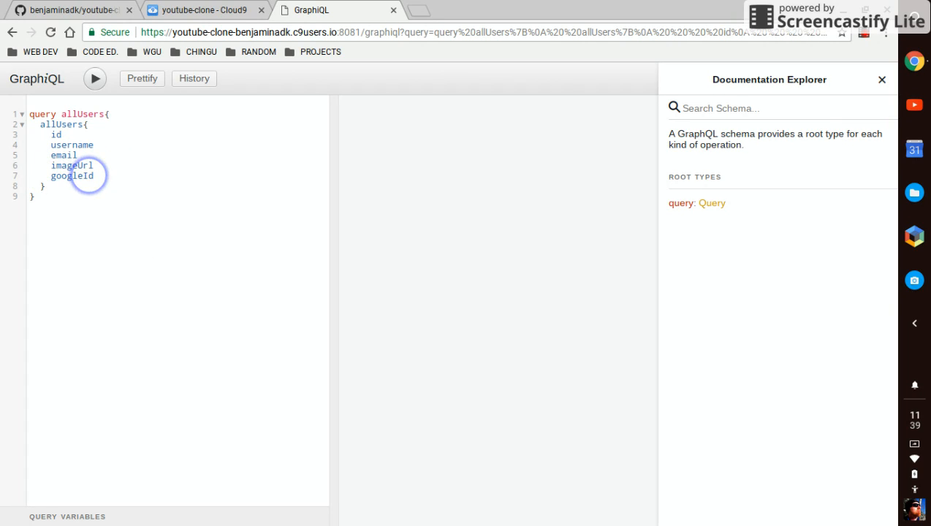
pyautogui.write('createOn')
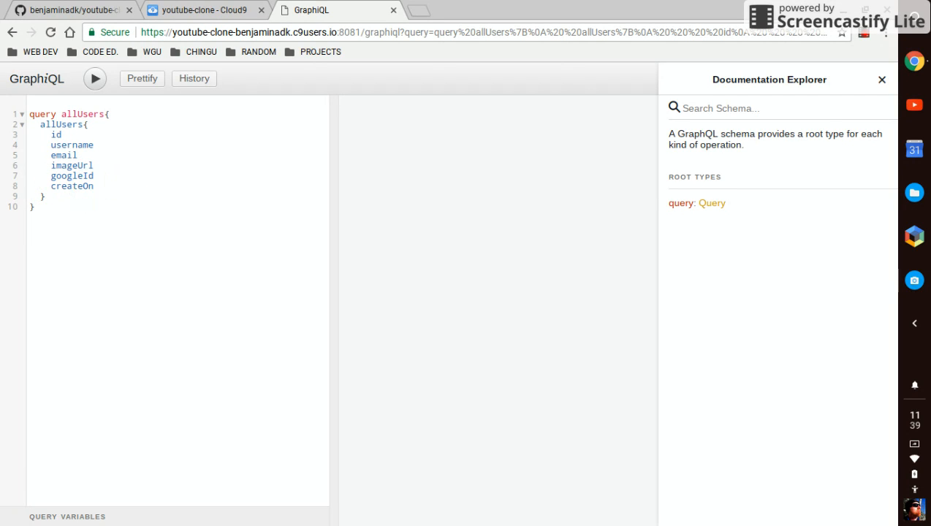
pyautogui.write('videos')
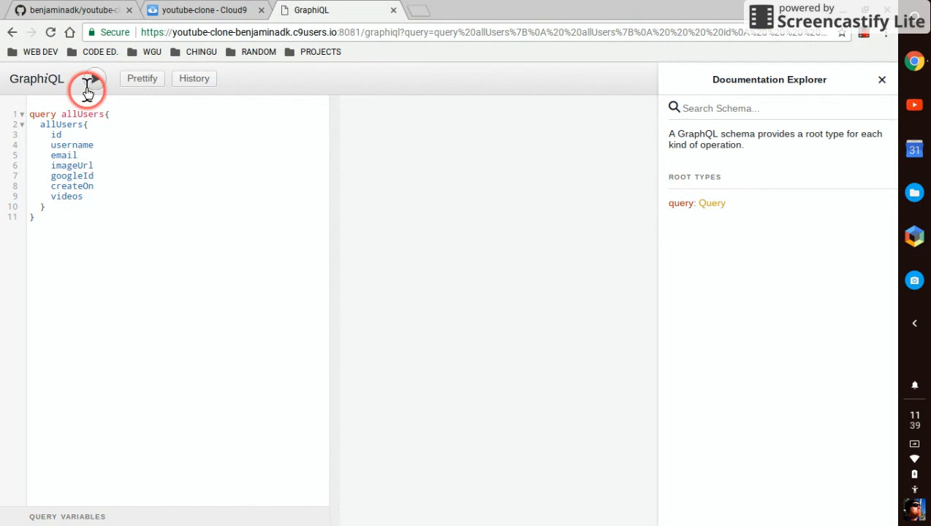
pyautogui.click(94, 78)
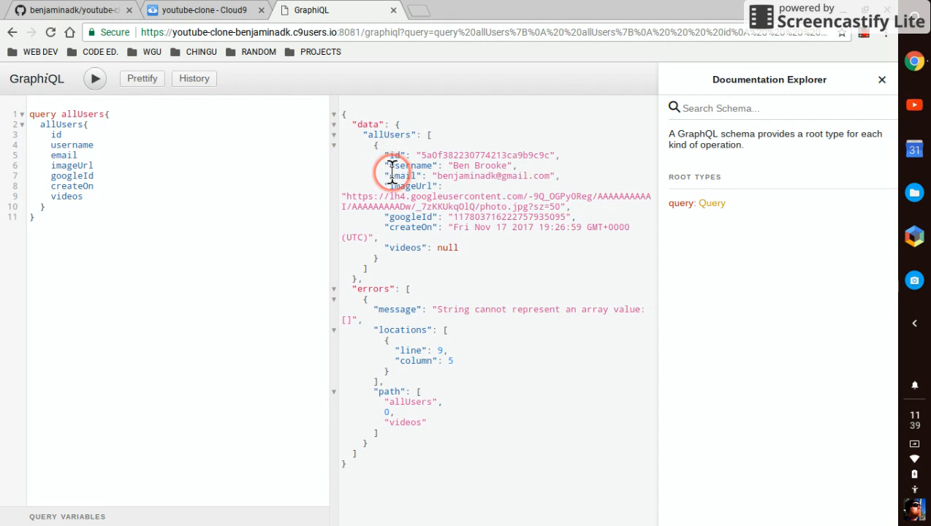
pyautogui.moveTo(420, 186)
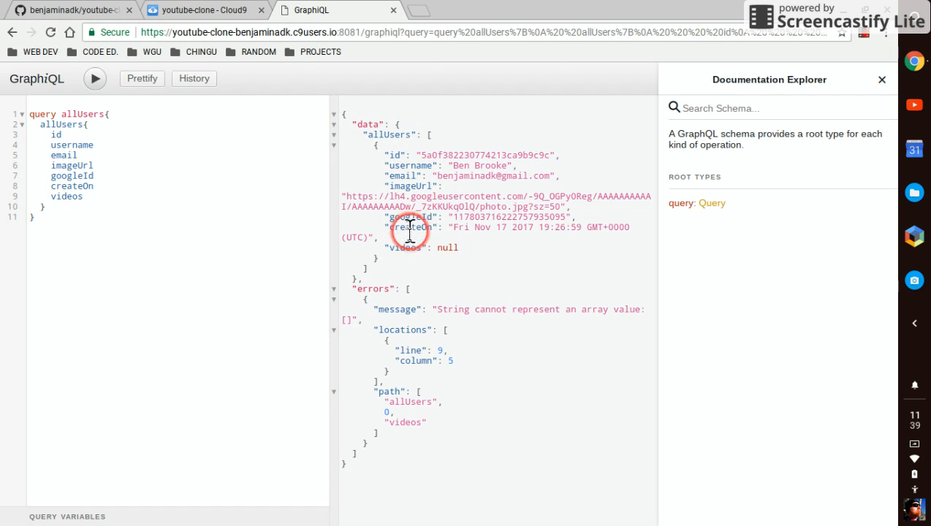
pyautogui.moveTo(397, 281)
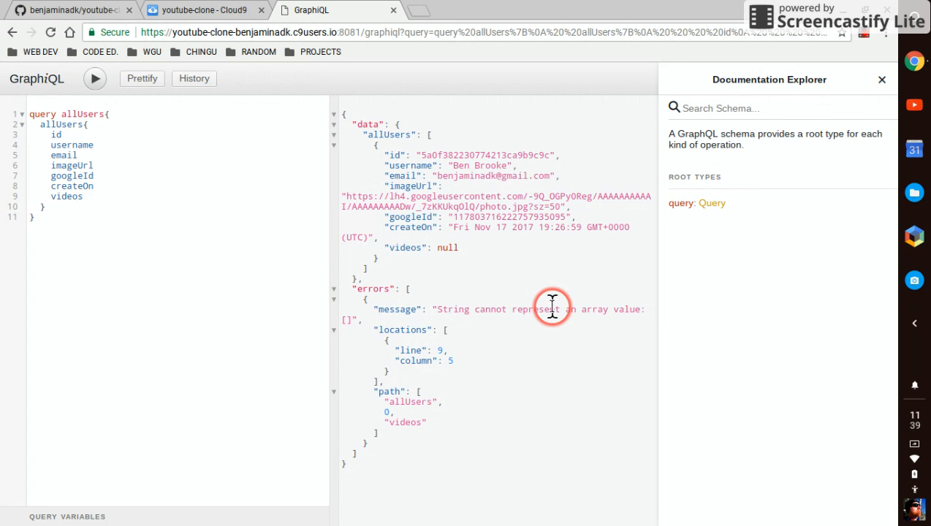
pyautogui.moveTo(428, 277)
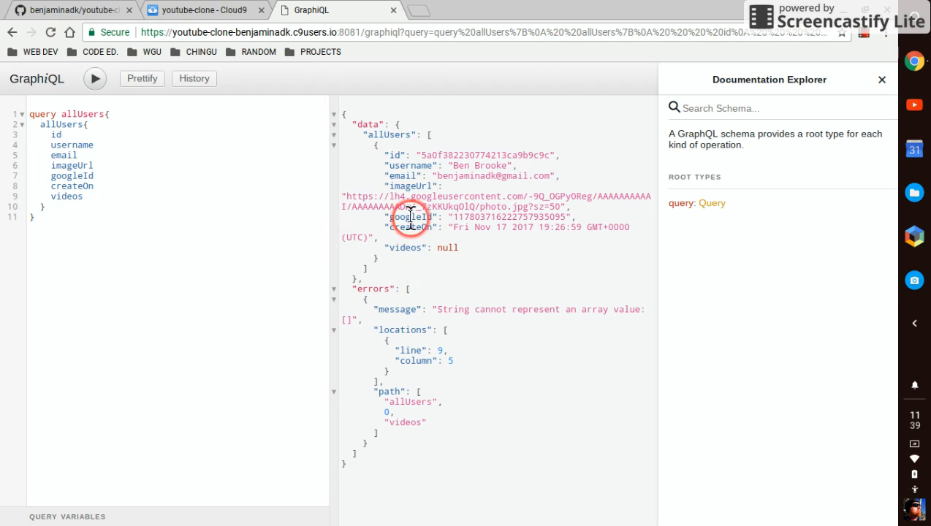
# - Wrap the videos field type in brackets so it reads [String]
pyautogui.click(198, 12)
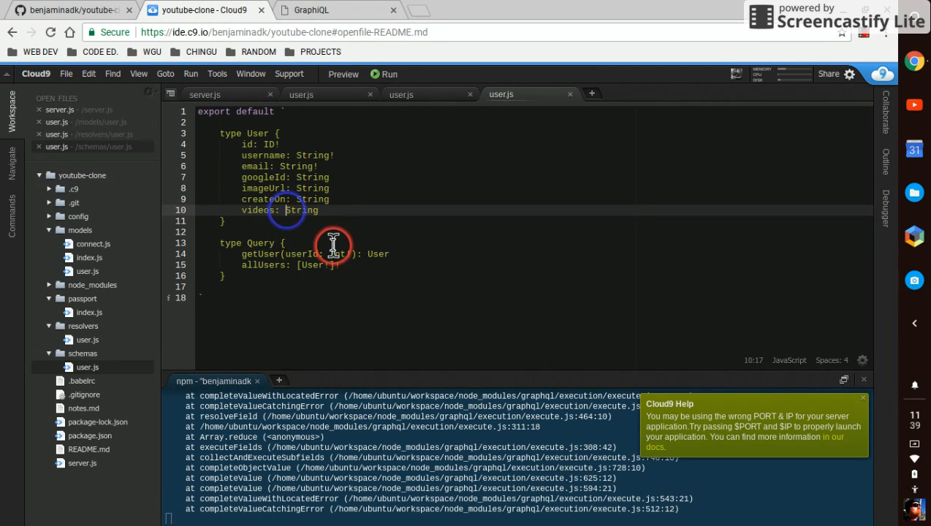
pyautogui.write('[')
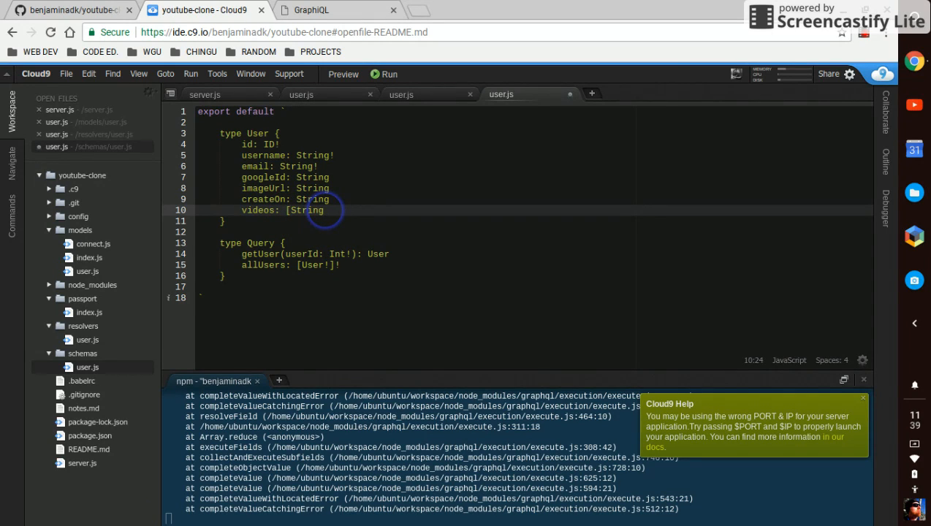
pyautogui.write(']')
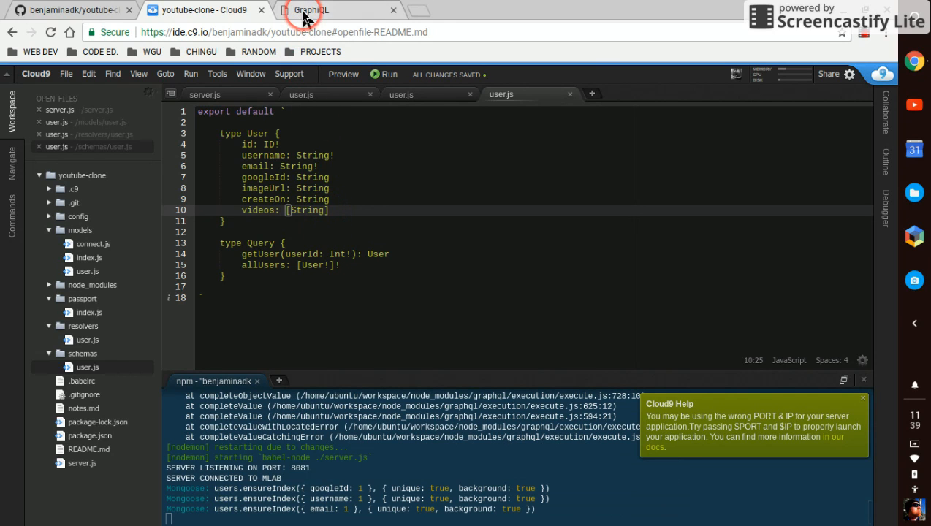
# - Reload GraphiQL and rerun allUsers so videos returns an empty list without errors
pyautogui.click(318, 10)
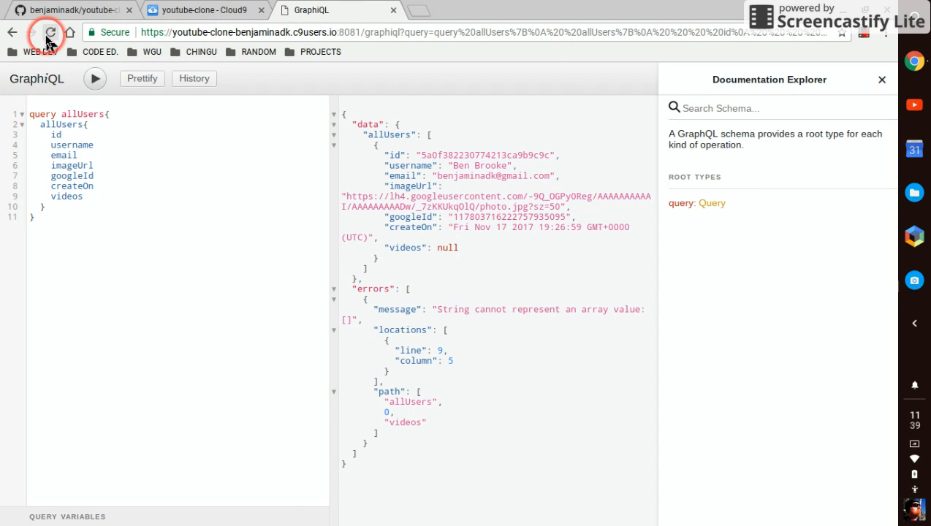
pyautogui.click(54, 32)
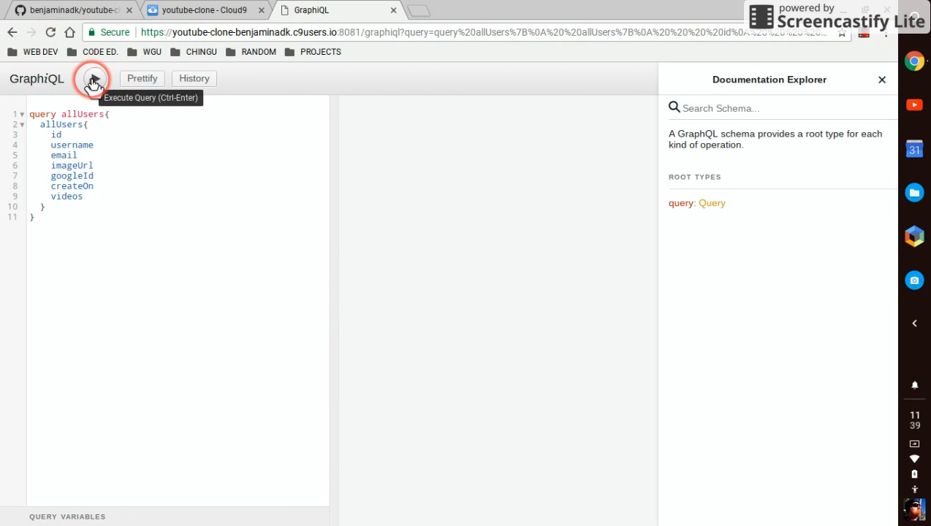
pyautogui.click(94, 78)
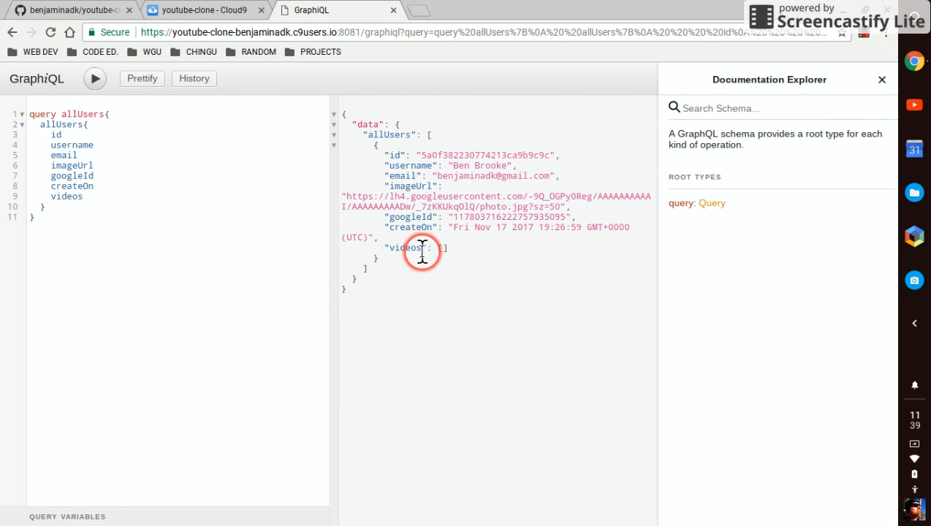
pyautogui.moveTo(467, 247)
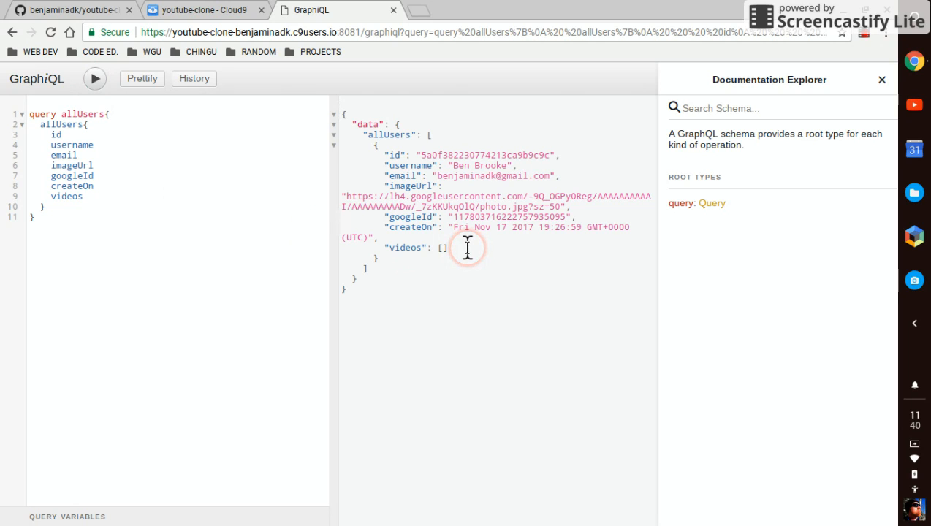
pyautogui.moveTo(431, 250)
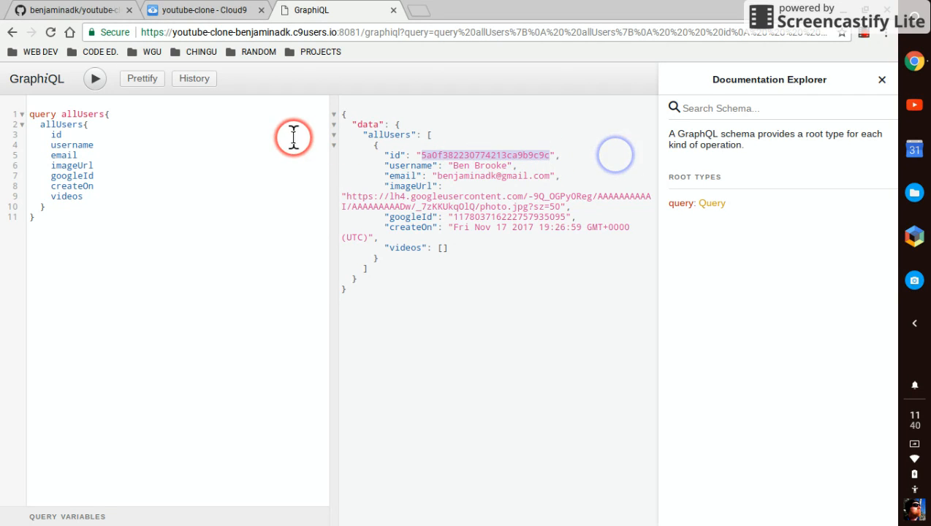
pyautogui.moveTo(89, 217)
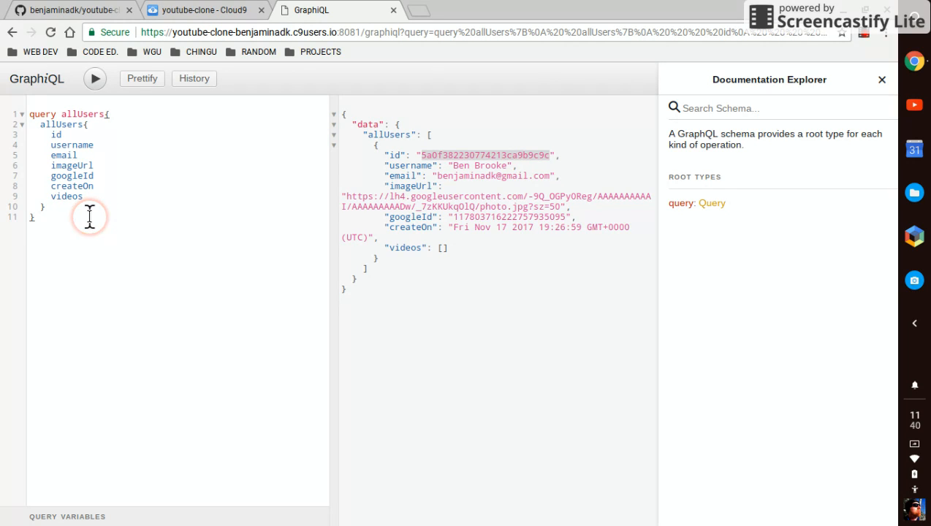
# - Start a named getUser query calling getUser with a userId argument
pyautogui.write('q')
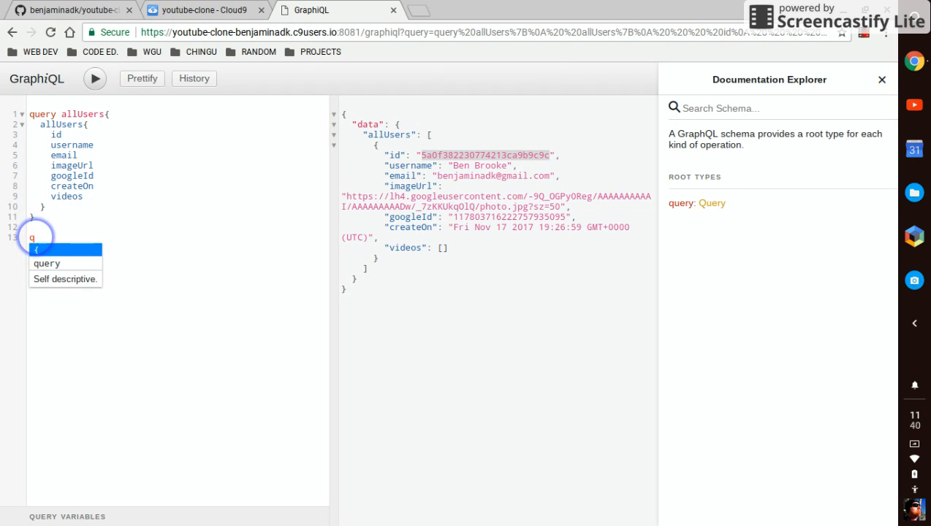
pyautogui.write('uery get')
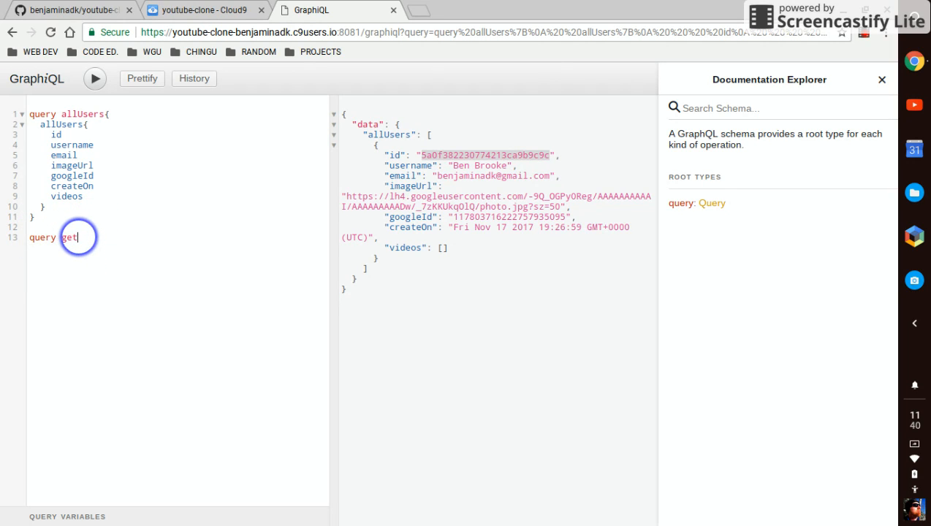
pyautogui.write('User {')
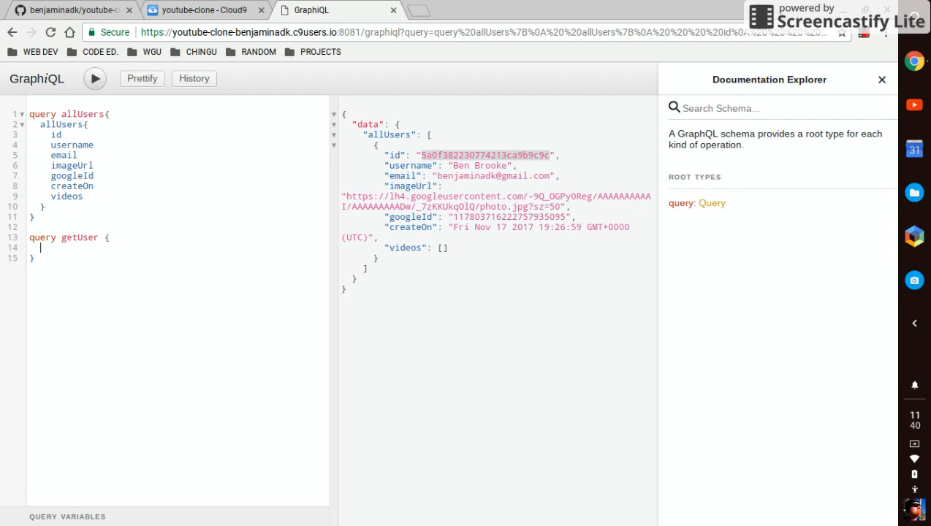
pyautogui.write('getUser')
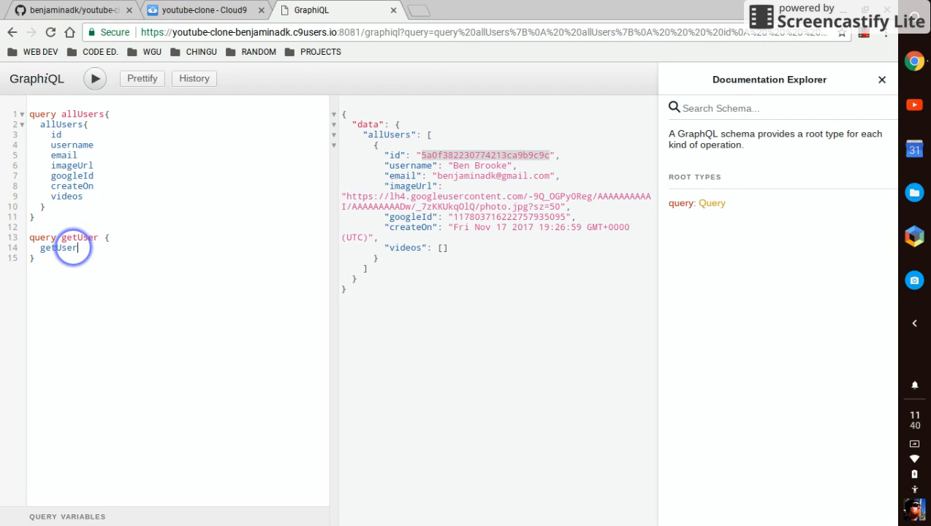
pyautogui.write('(userId)')
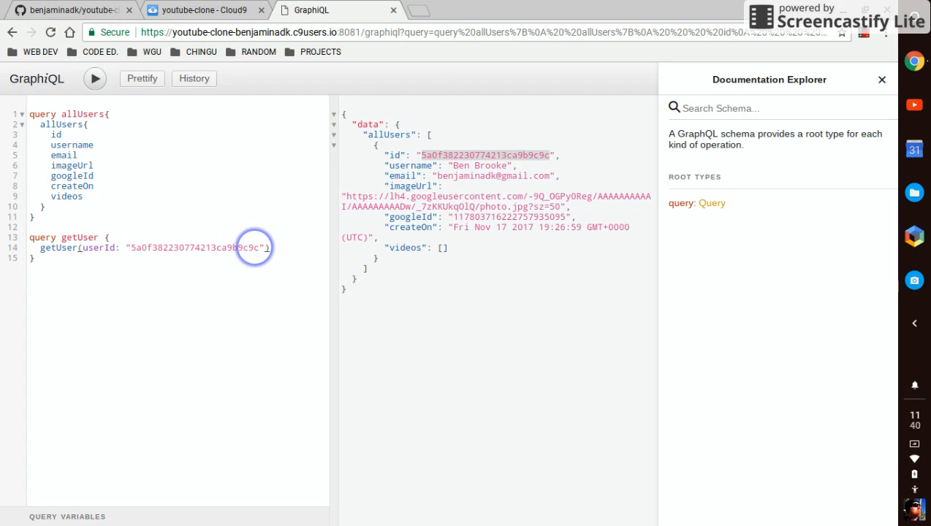
pyautogui.write('{')
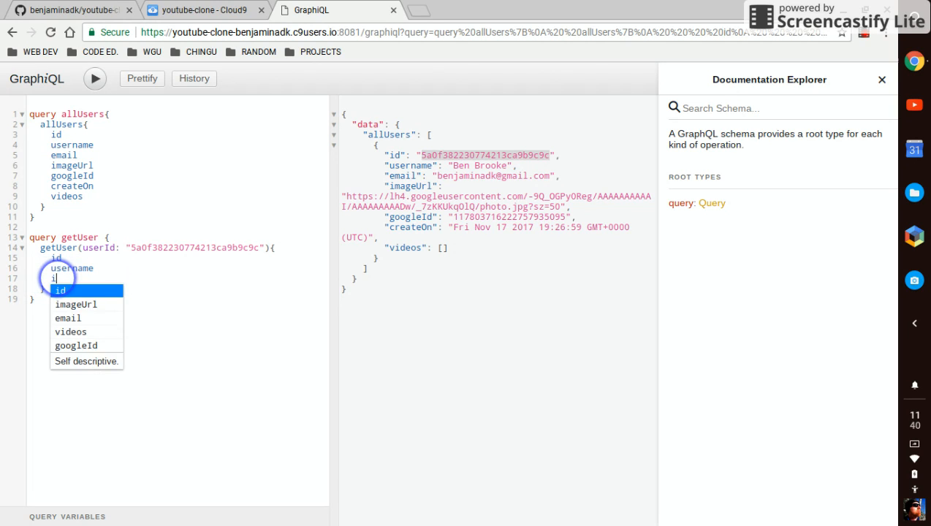
# - Request email, imageUrl, googleId, createOn and videos in getUser and run it
pyautogui.write('email')
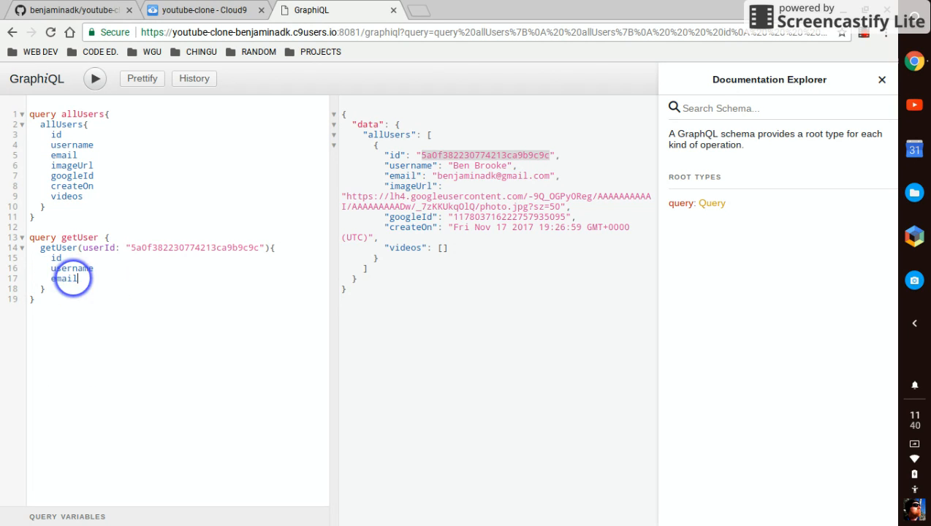
pyautogui.write('im')
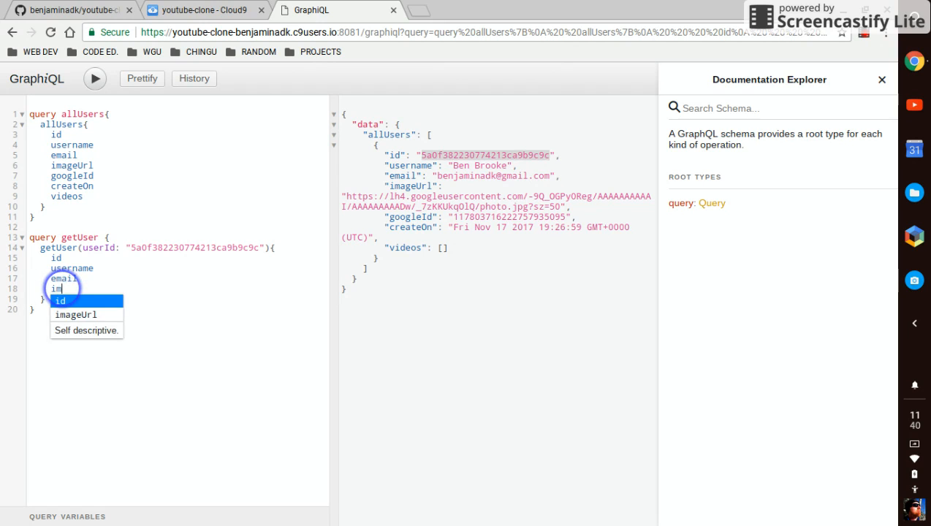
pyautogui.write('mageUrl')
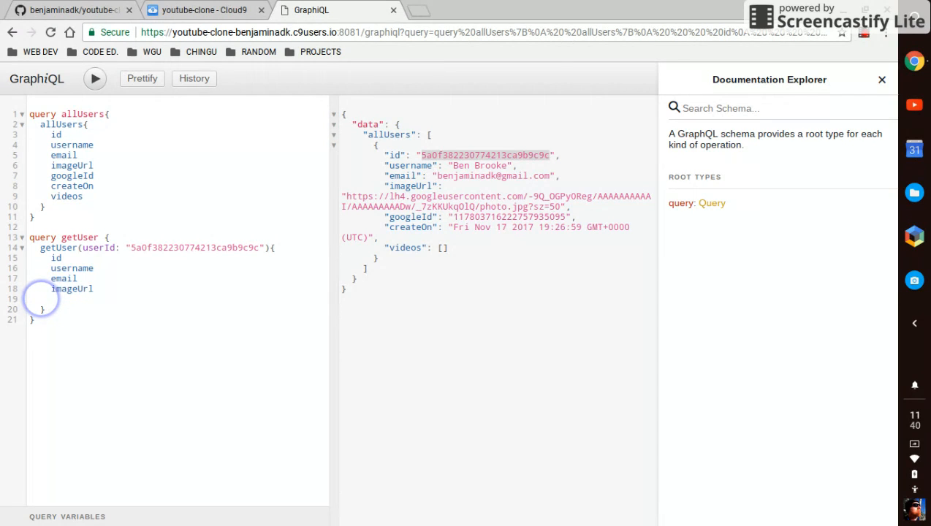
pyautogui.write('googleId')
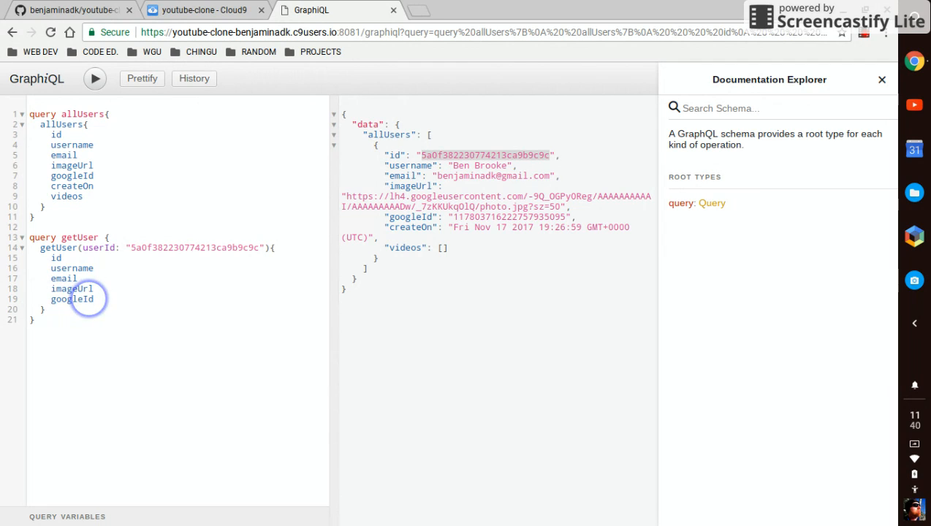
pyautogui.write('createOn')
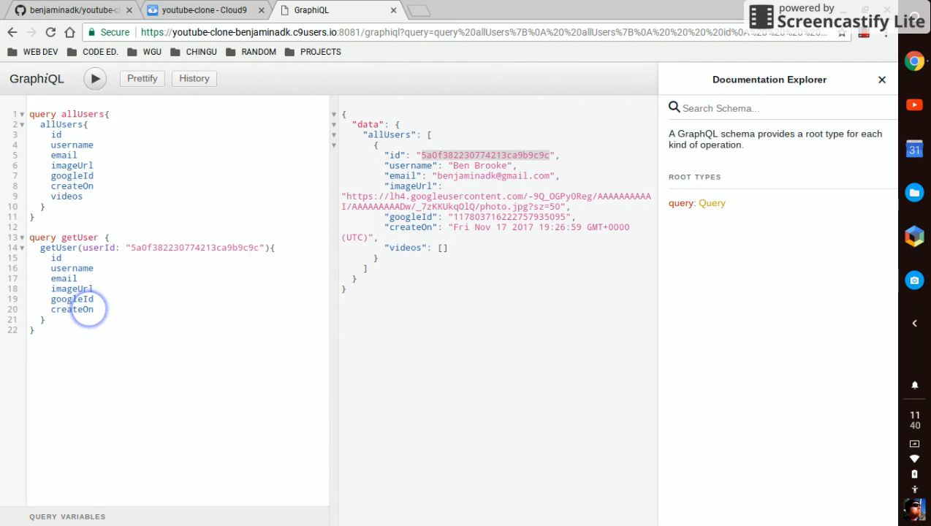
pyautogui.write('videos')
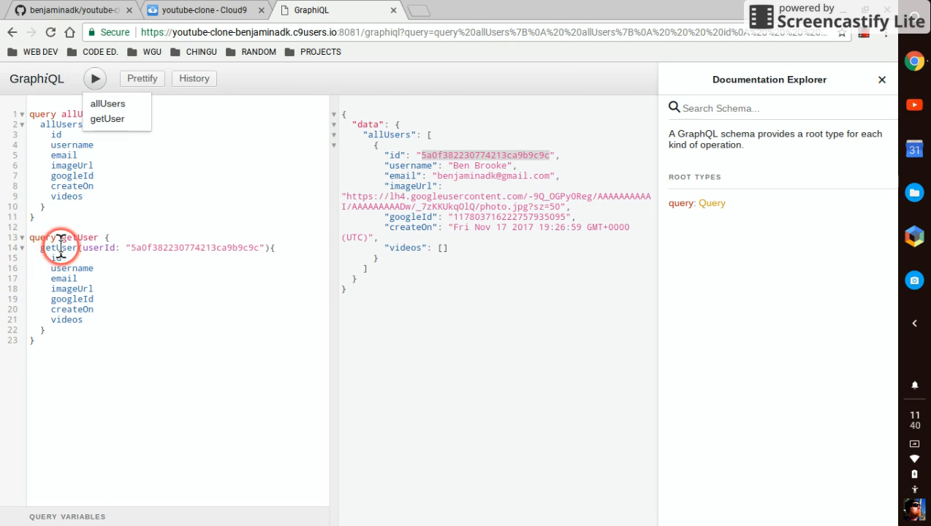
pyautogui.click(95, 78)
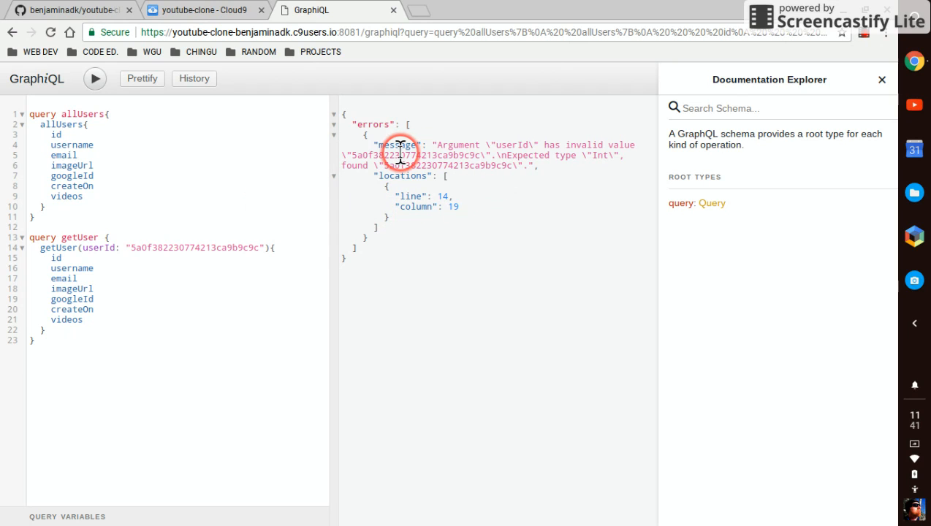
pyautogui.moveTo(601, 155)
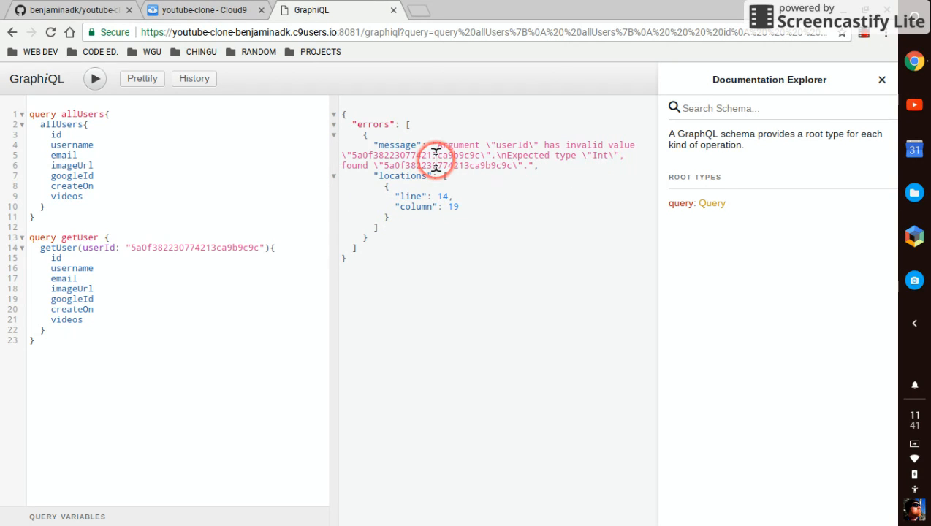
# - Retype getUser's userId argument from Int! to ID! in schemas/user.js
pyautogui.click(204, 10)
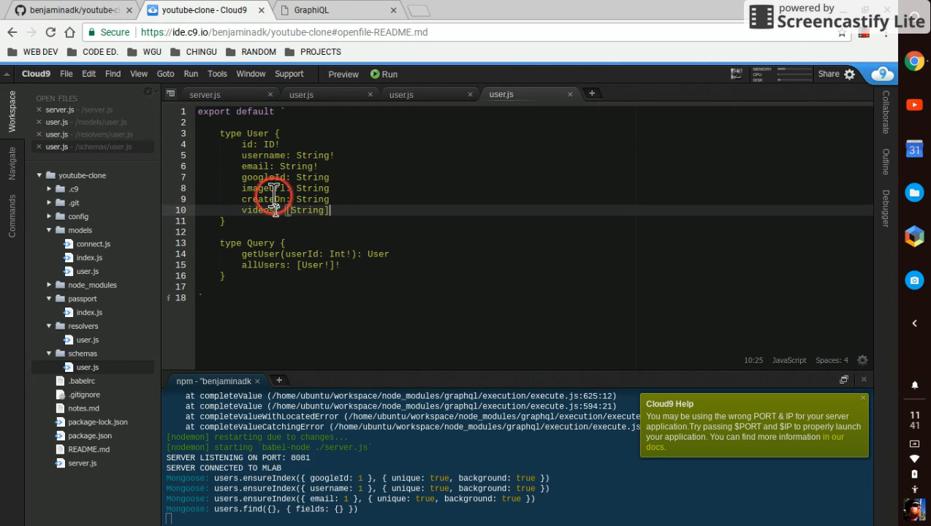
pyautogui.moveTo(345, 254)
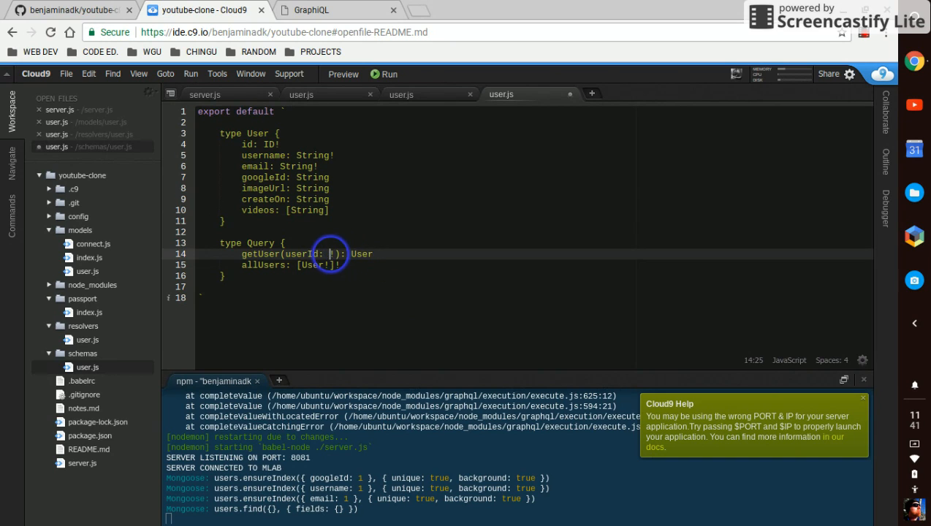
pyautogui.write('ID!')
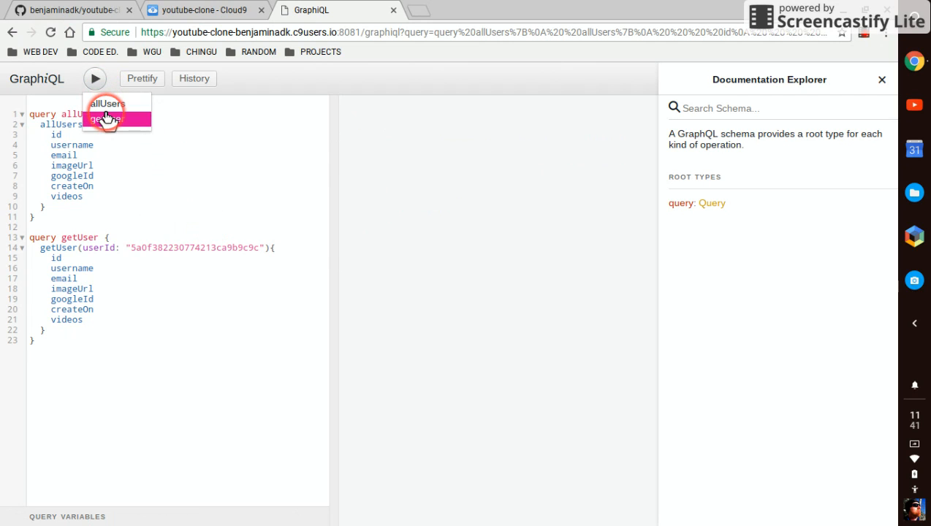
pyautogui.click(94, 79)
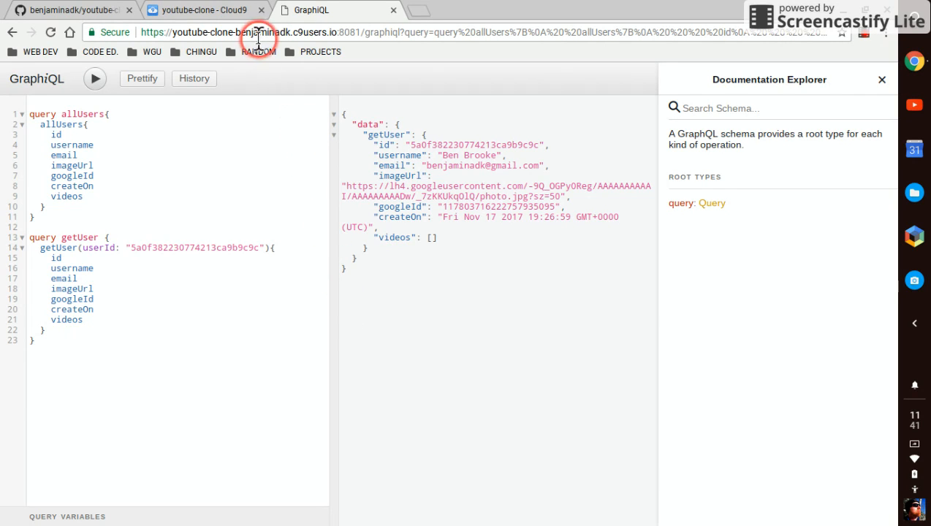
pyautogui.click(203, 10)
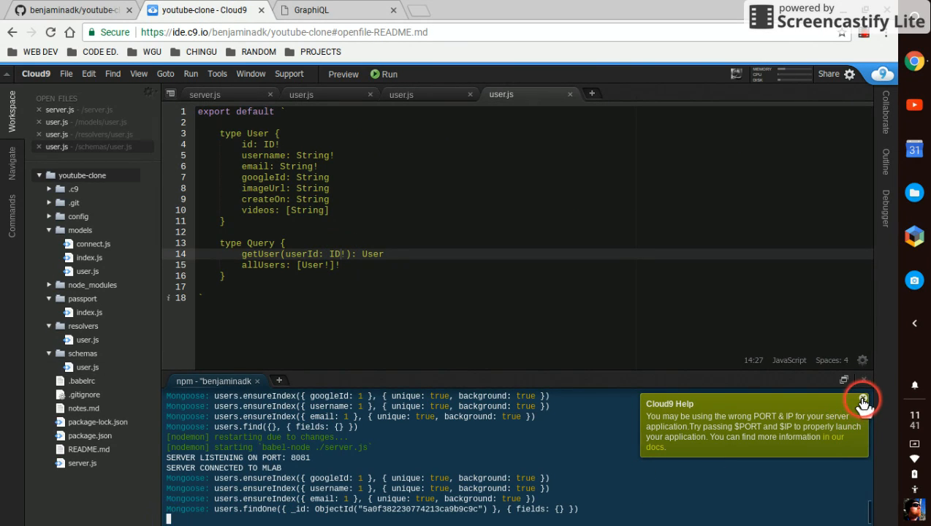
# - Dismiss the help notice, close every editor tab and collapse the Workspace folders
pyautogui.click(865, 397)
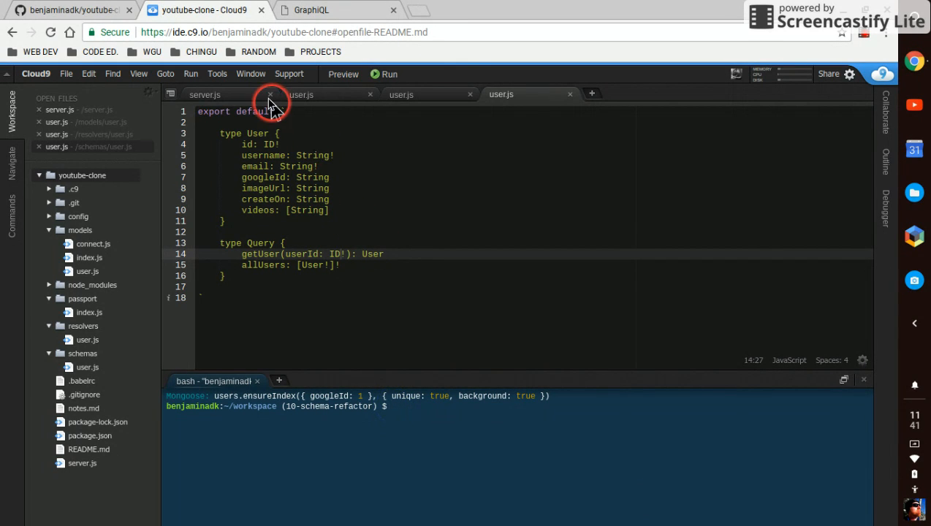
pyautogui.click(268, 95)
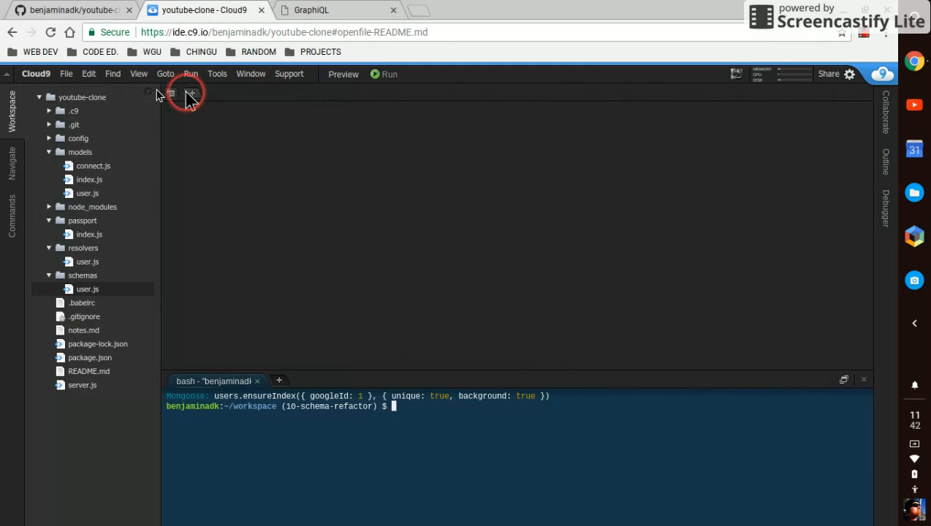
pyautogui.click(149, 93)
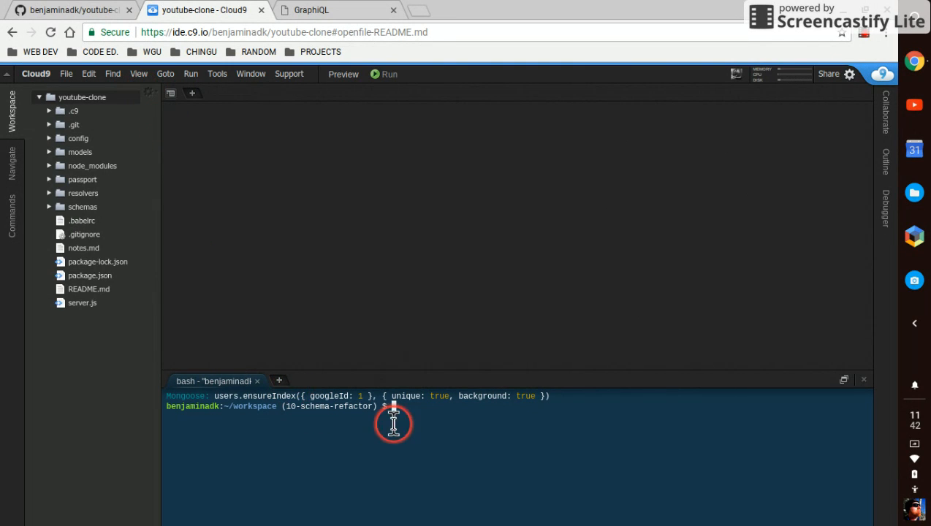
# - Run npm i -g create-react-app, then begin the create-react-app command
pyautogui.write('n')
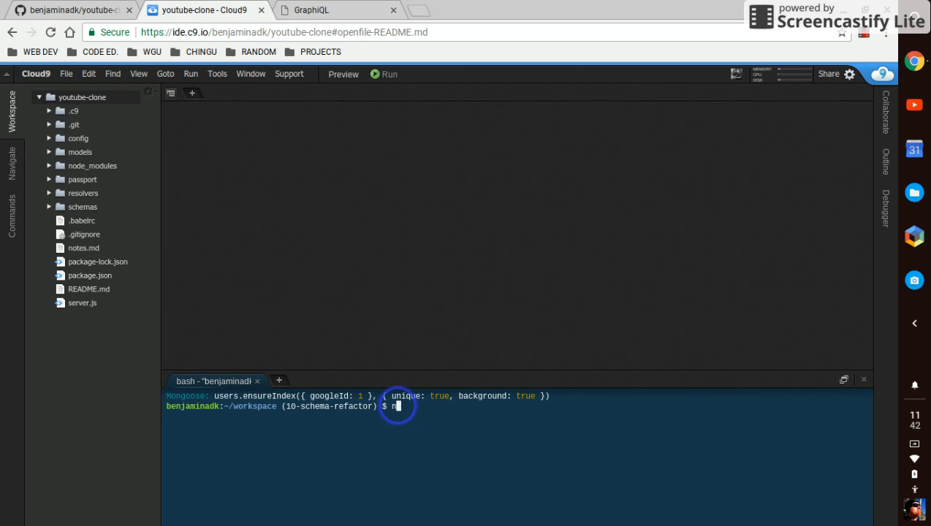
pyautogui.write('npm i -g c')
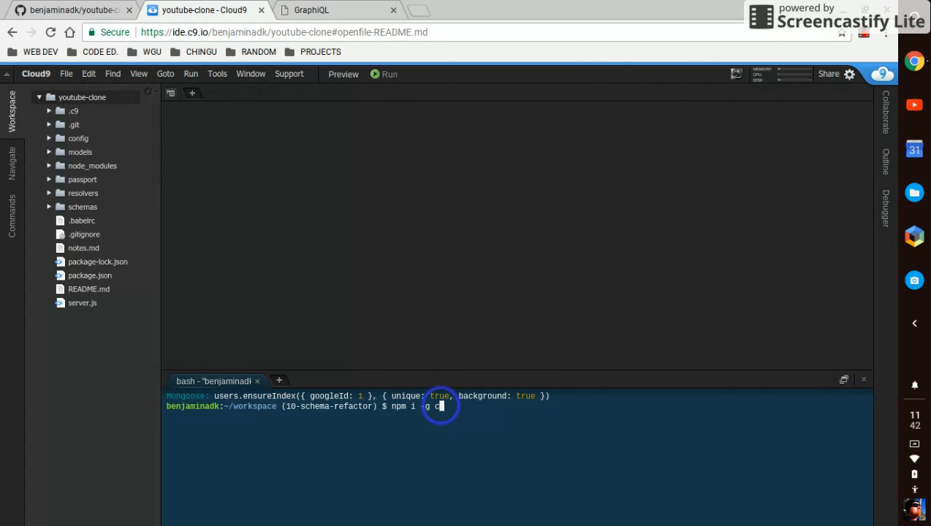
pyautogui.write('reate-r')
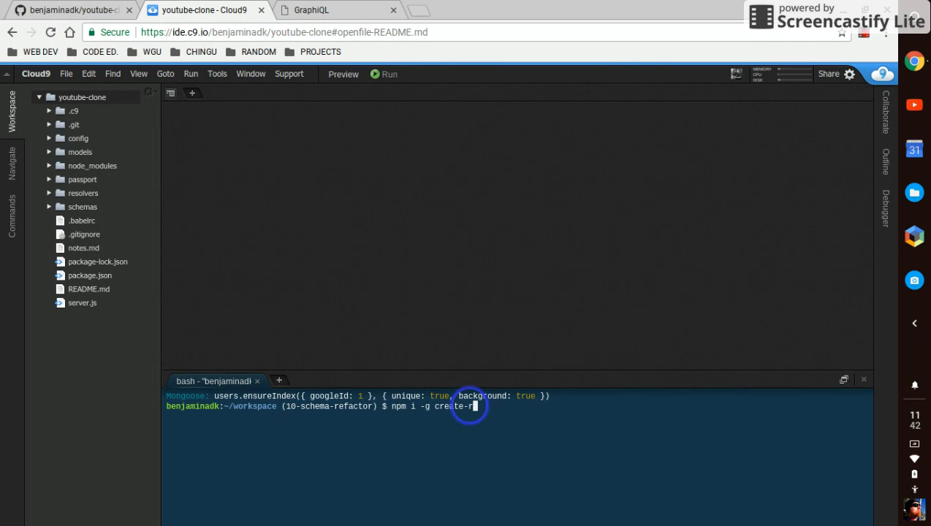
pyautogui.write('eact-app')
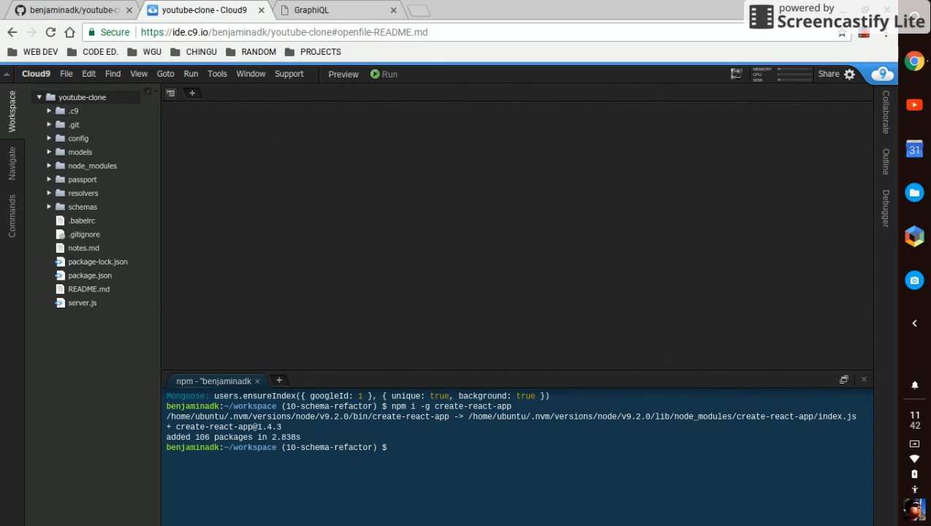
pyautogui.write('create')
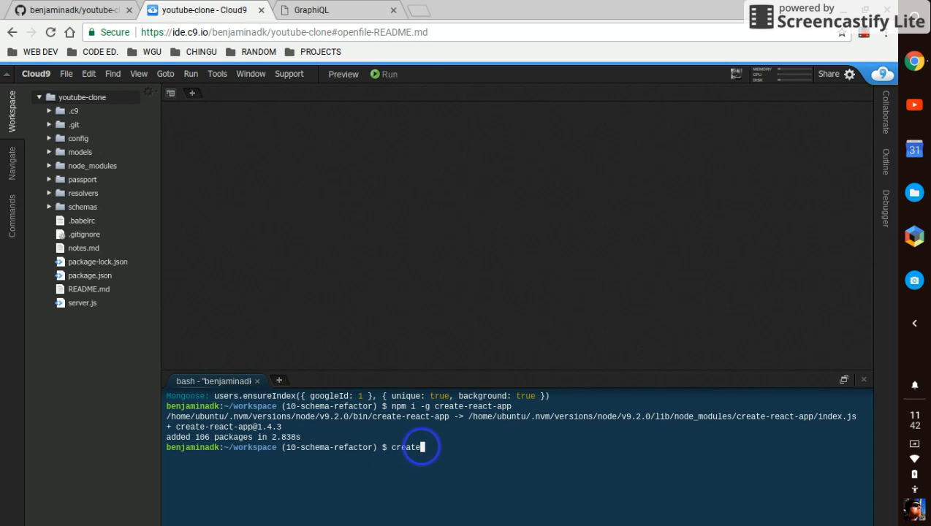
pyautogui.write('-react-app')
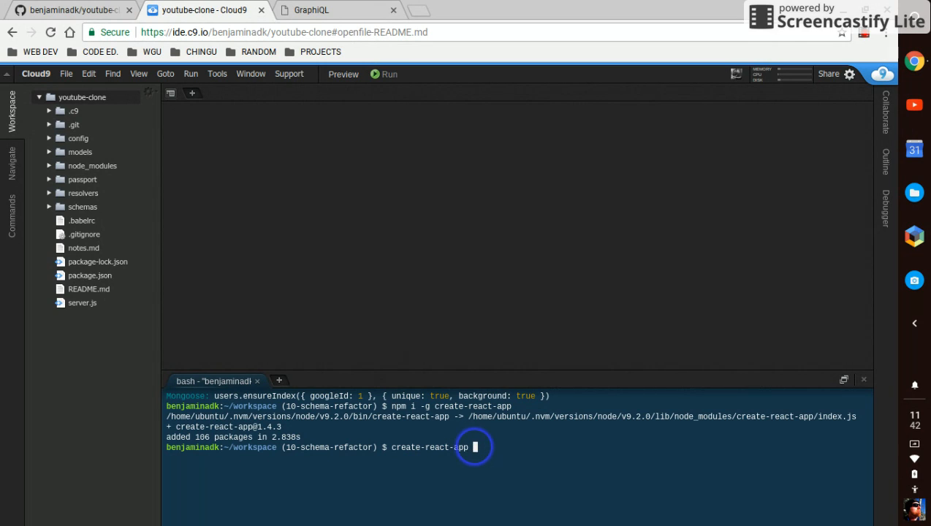
# - Run create-react-app client to generate the React app in a client folder
pyautogui.write('client')
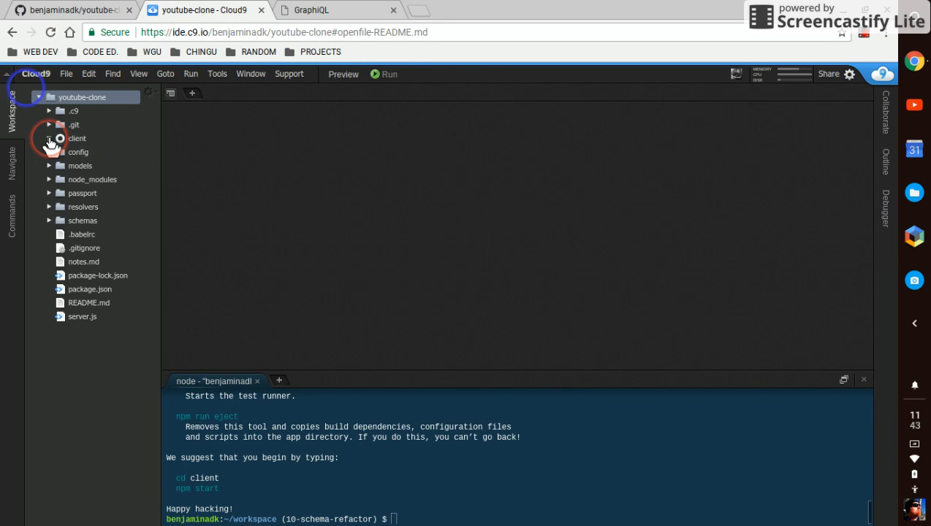
# - Expand the client folder and open the root package.json in the editor
pyautogui.click(77, 138)
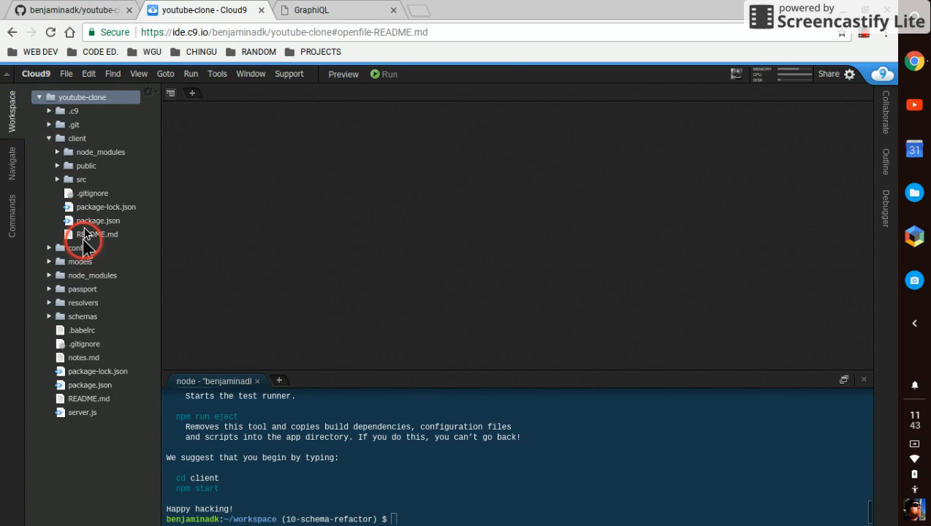
pyautogui.moveTo(83, 238)
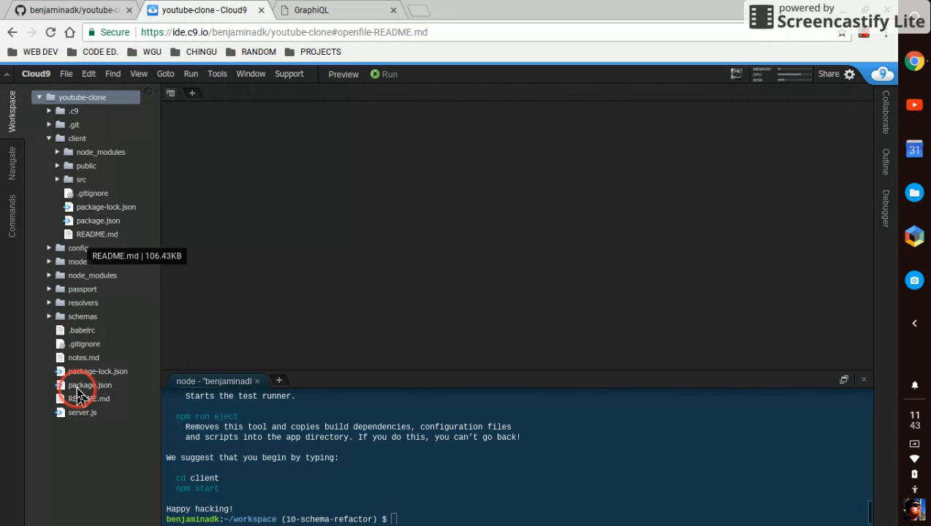
pyautogui.click(90, 384)
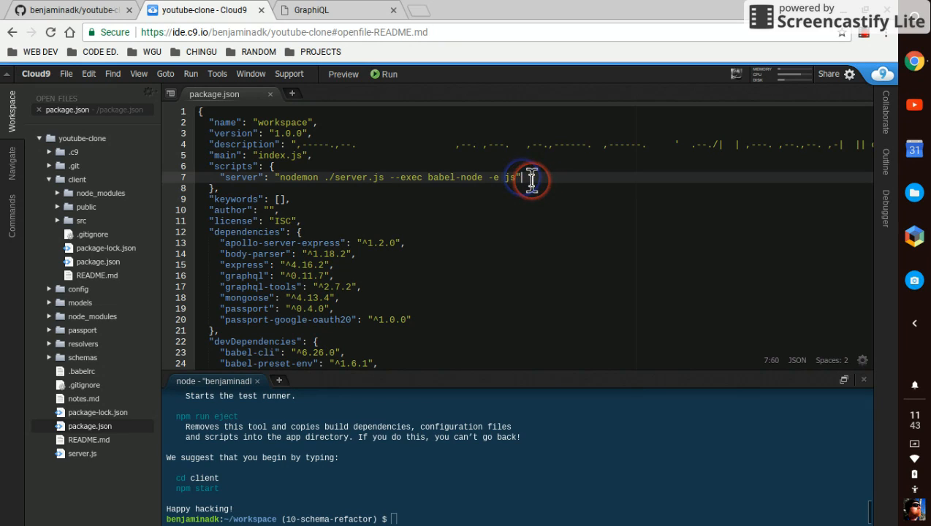
# - Add "client": "npm run start --prefix client" after the server script
pyautogui.press('Enter')
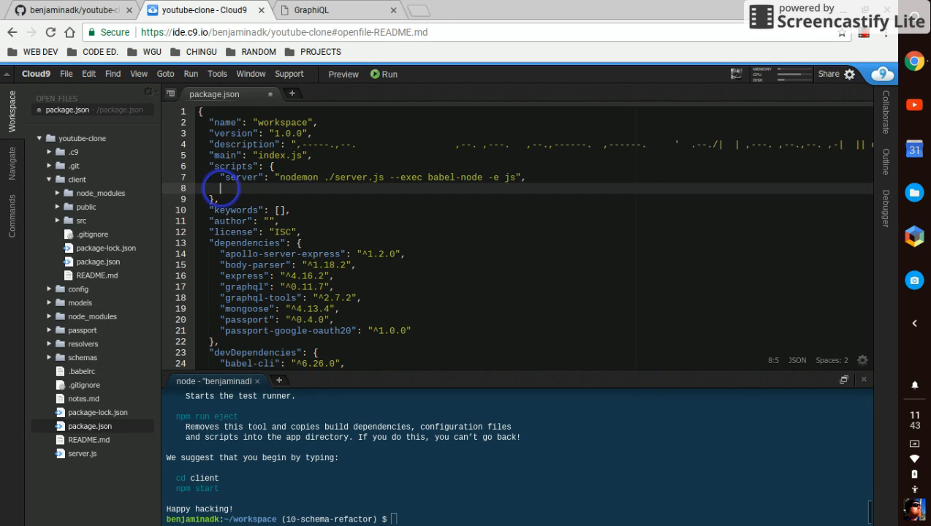
pyautogui.write('"')
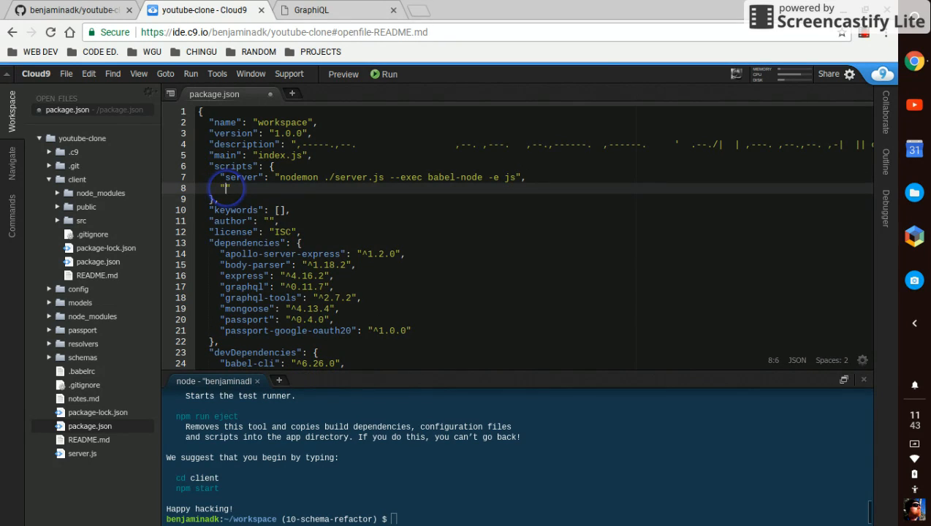
pyautogui.write('client":')
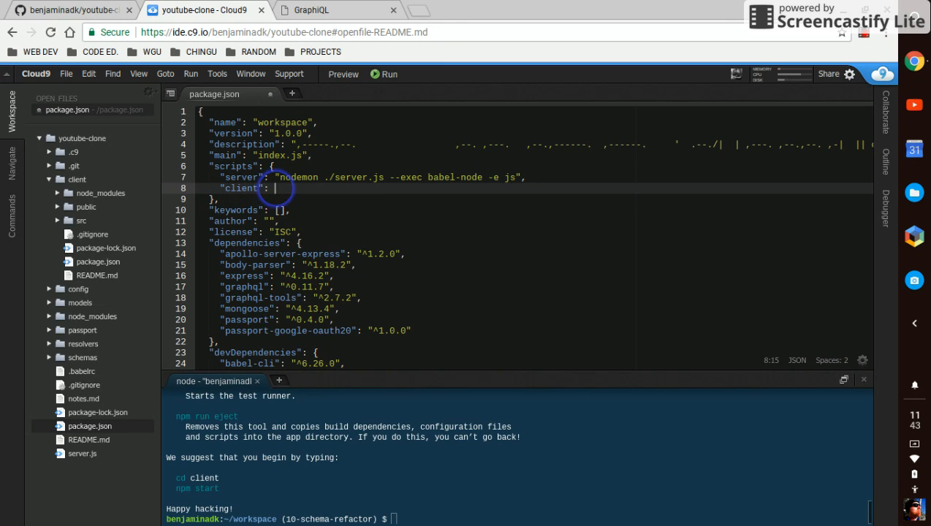
pyautogui.write('"n')
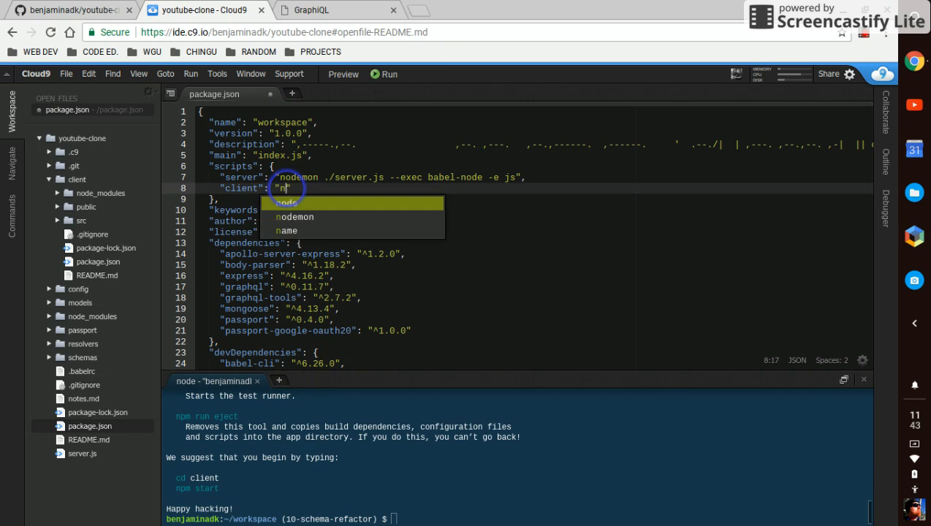
pyautogui.write('pm run start --')
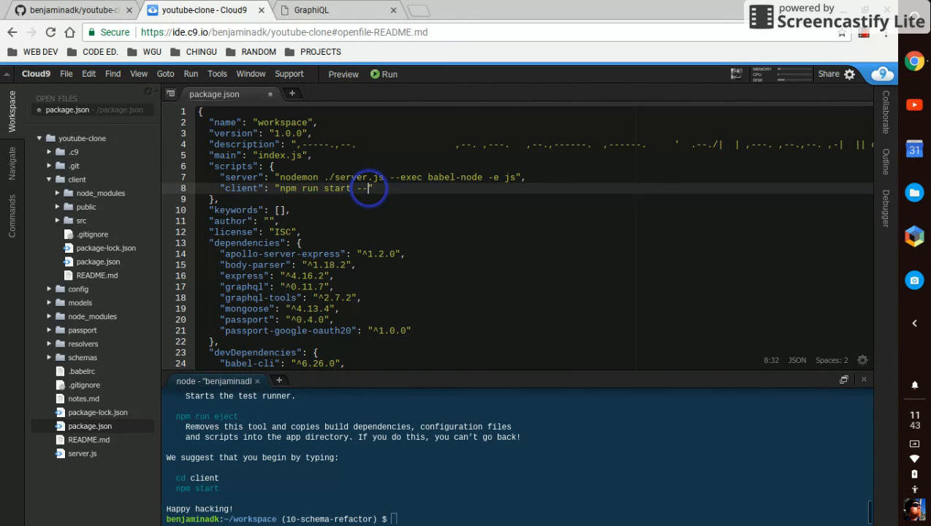
pyautogui.write('prefix')
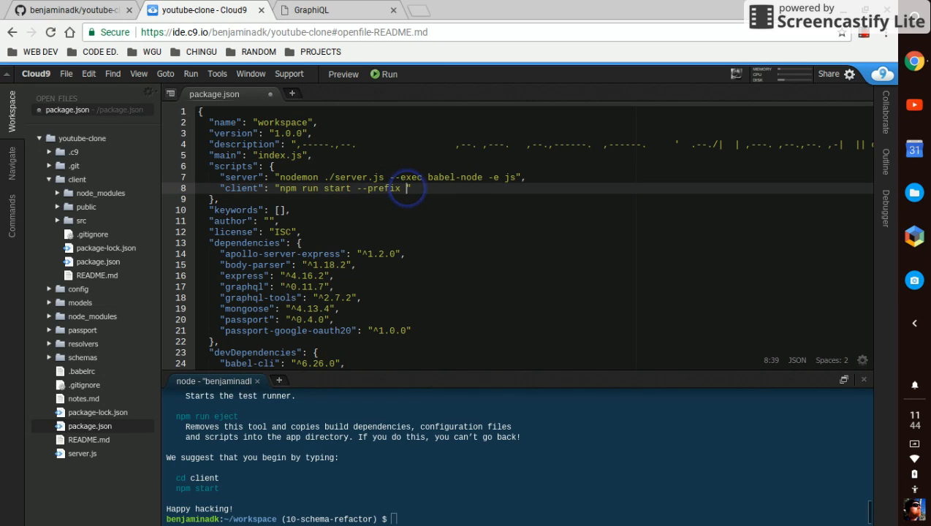
pyautogui.write('client')
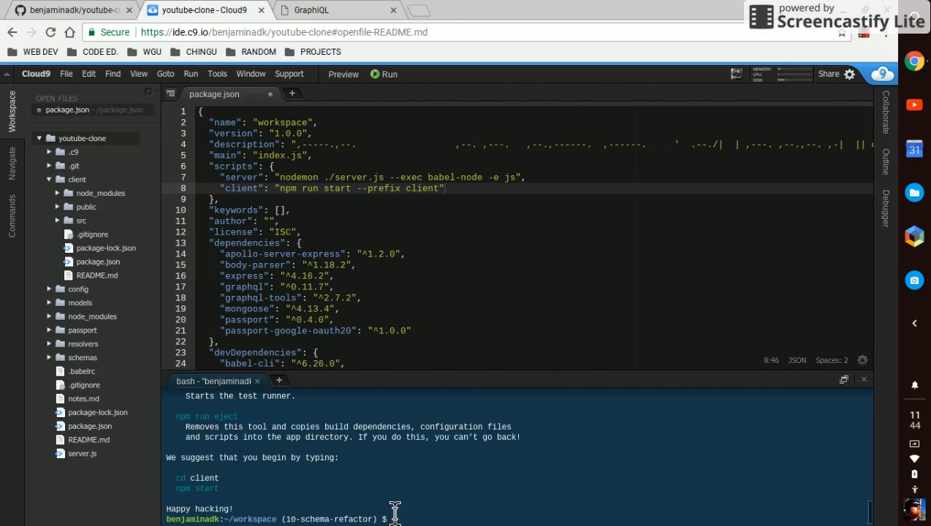
# - Run npm i -S concurrently and reload package.json from disk
pyautogui.write('npm i')
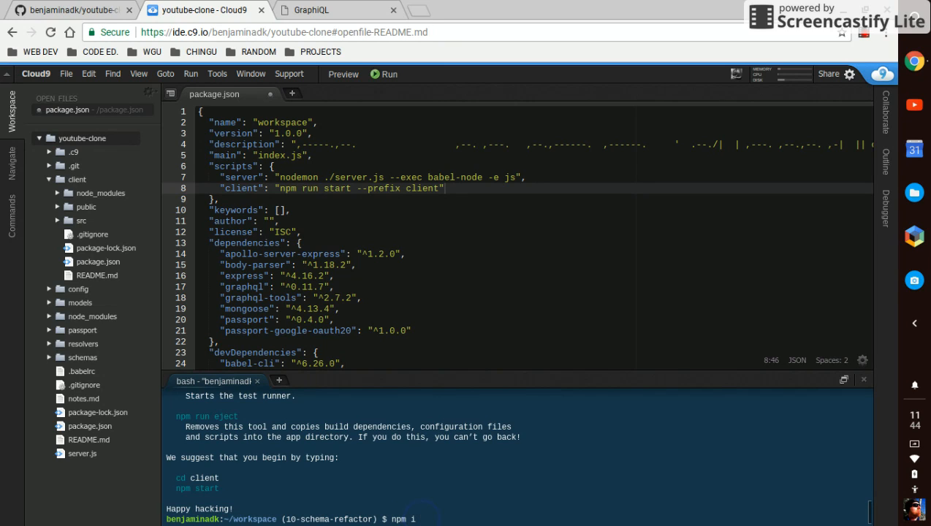
pyautogui.write('-s')
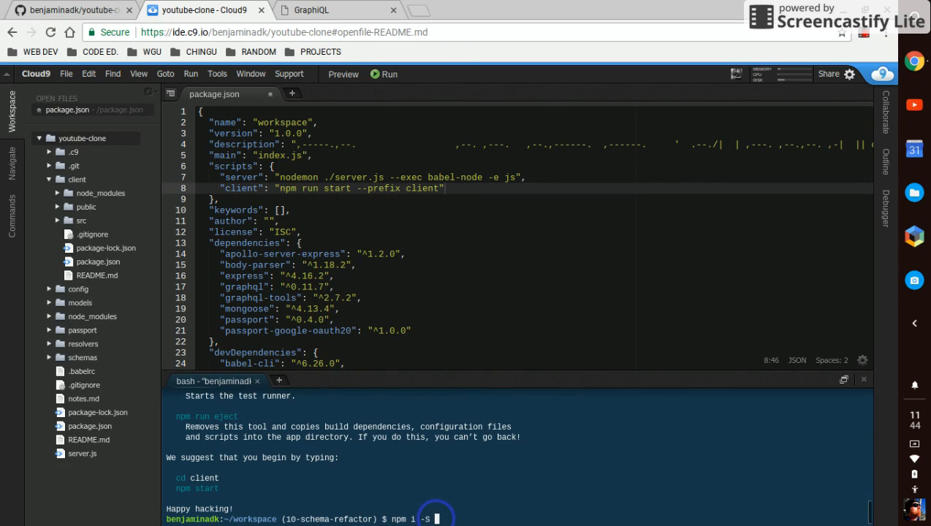
pyautogui.write('concurrently')
pyautogui.write('"')
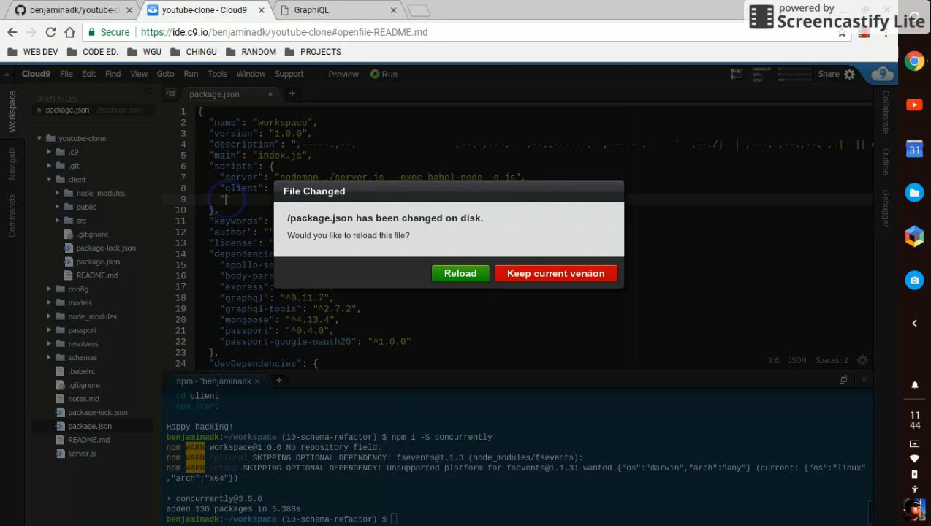
pyautogui.click(459, 273)
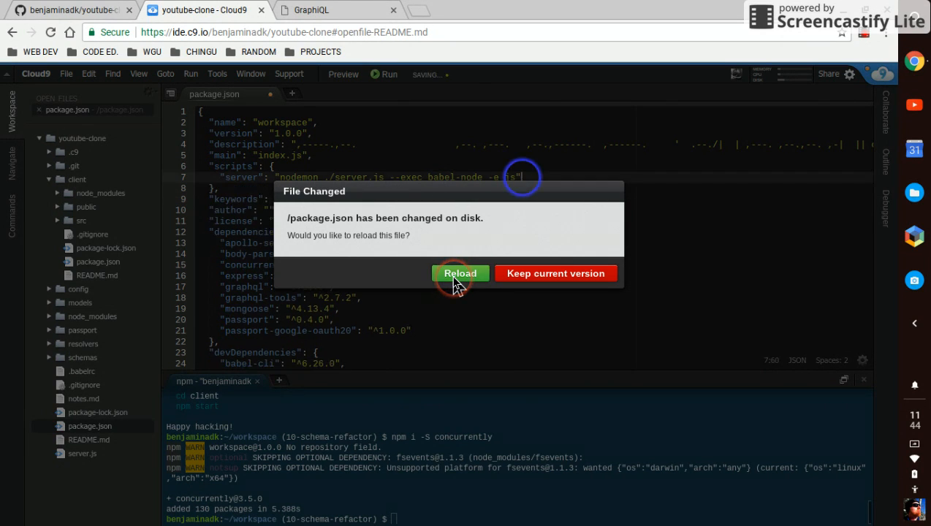
pyautogui.click(461, 274)
pyautogui.write(',')
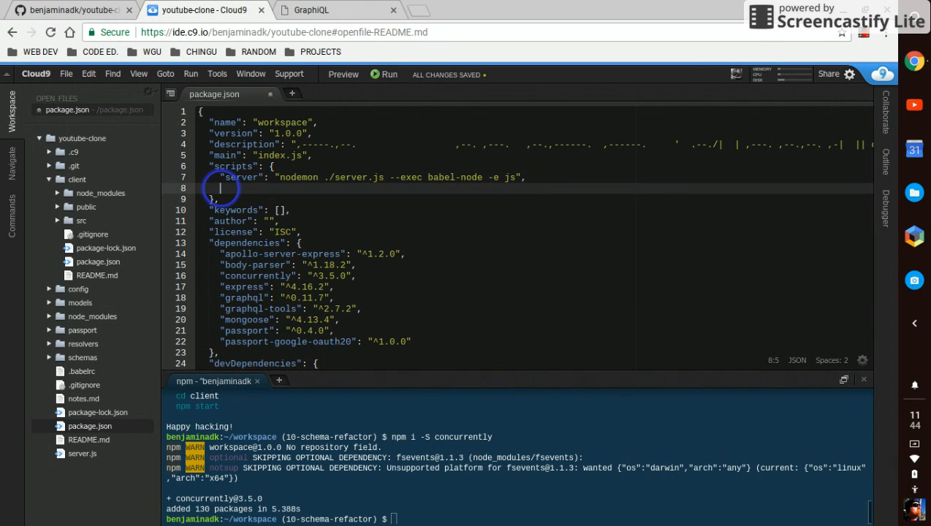
# - Retype "client": "npm run start --prefix client", with a trailing comma
pyautogui.write('"')
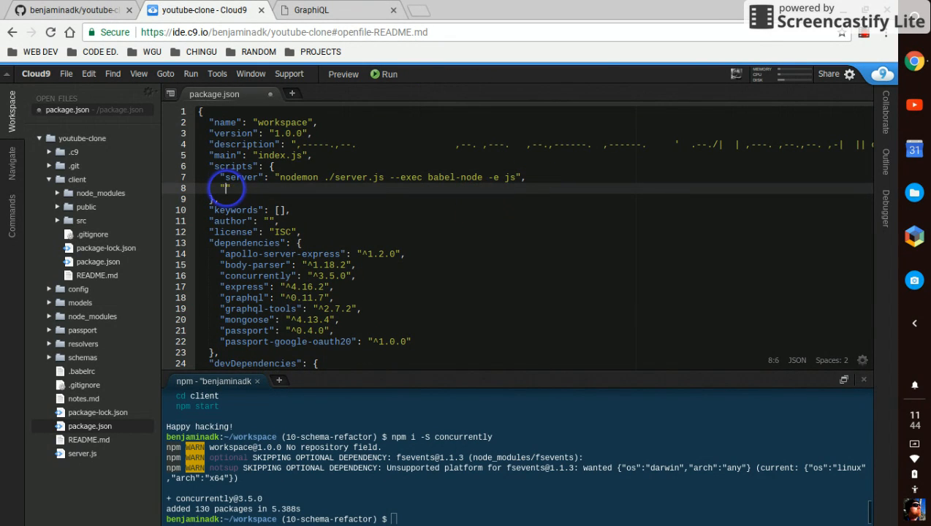
pyautogui.write('client": "')
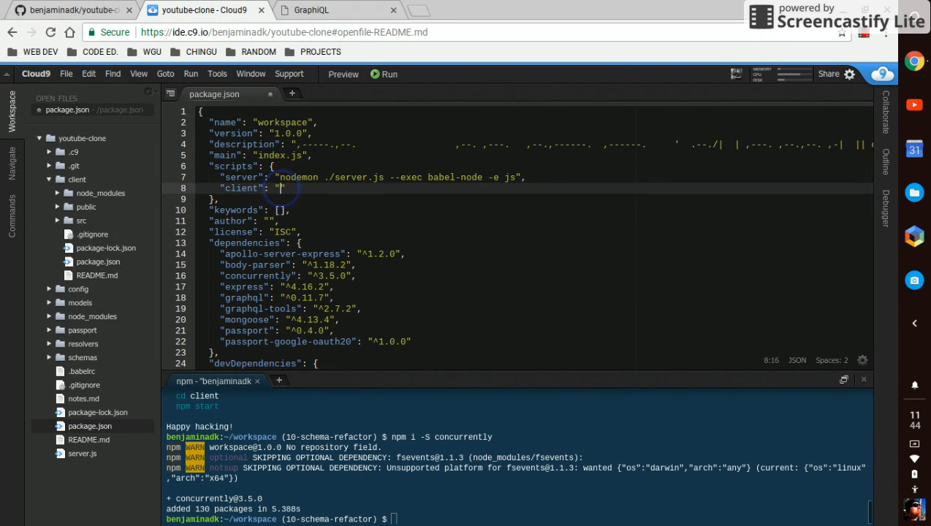
pyautogui.write('npm run st')
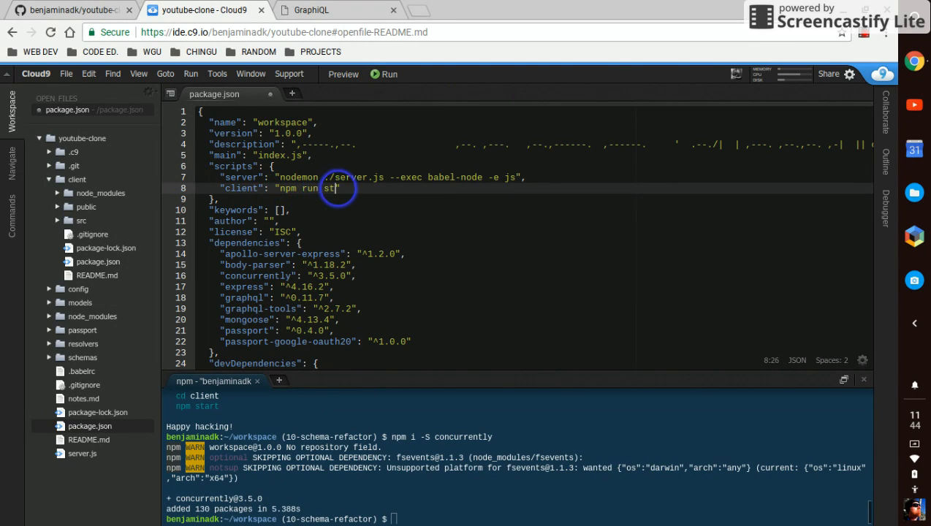
pyautogui.write('art --')
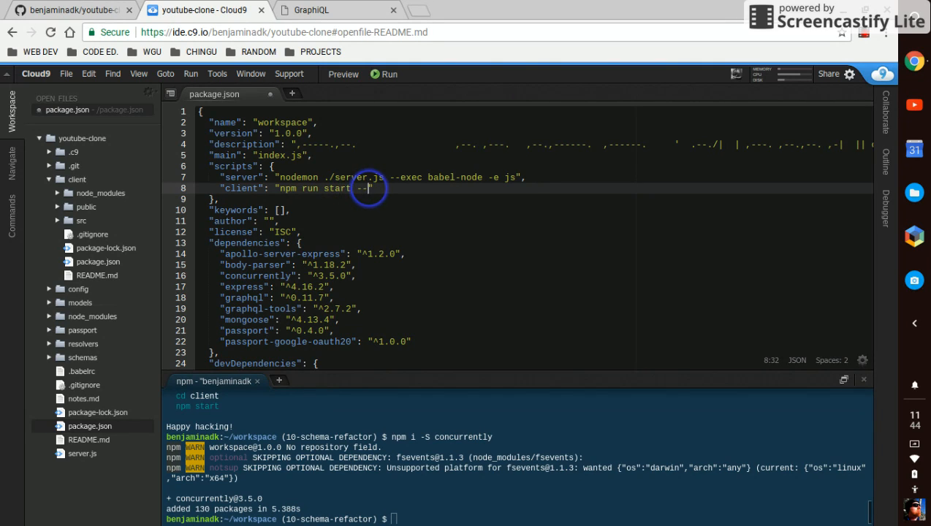
pyautogui.write('prefix')
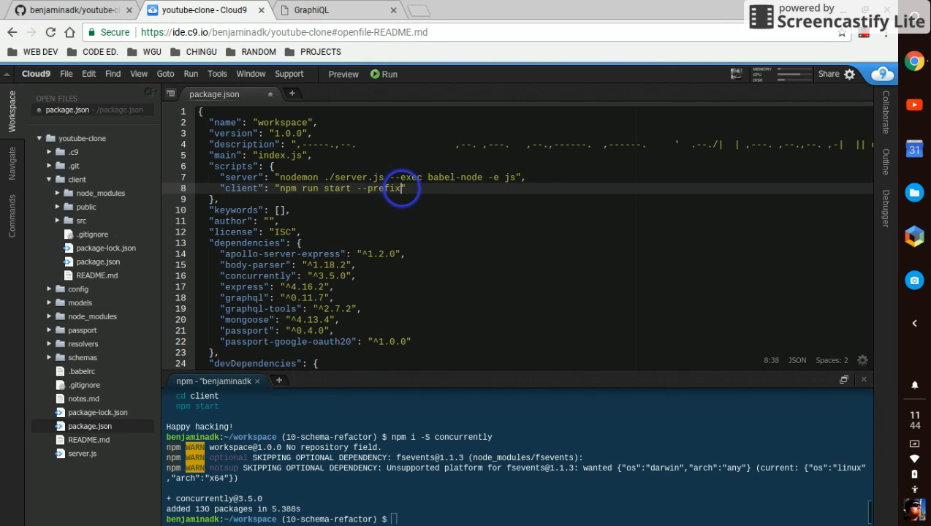
pyautogui.write('client')
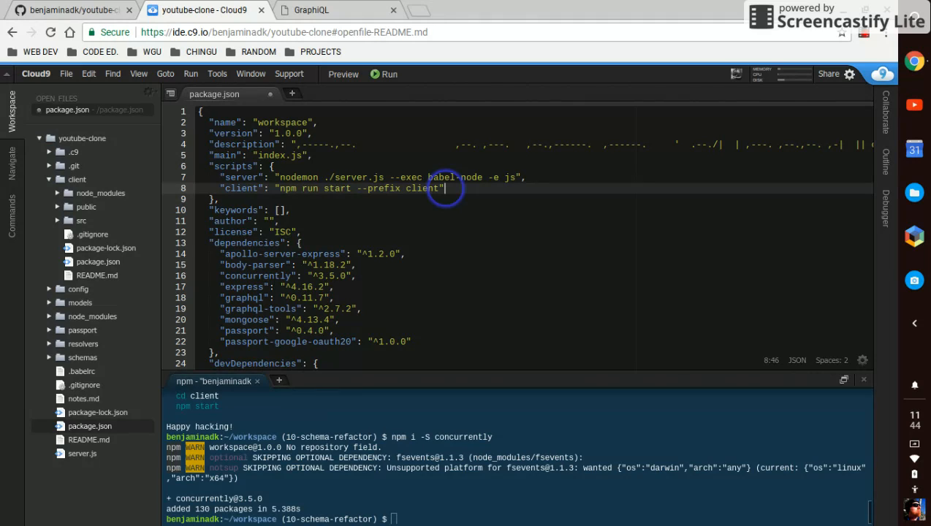
pyautogui.write(',')
pyautogui.write('"')
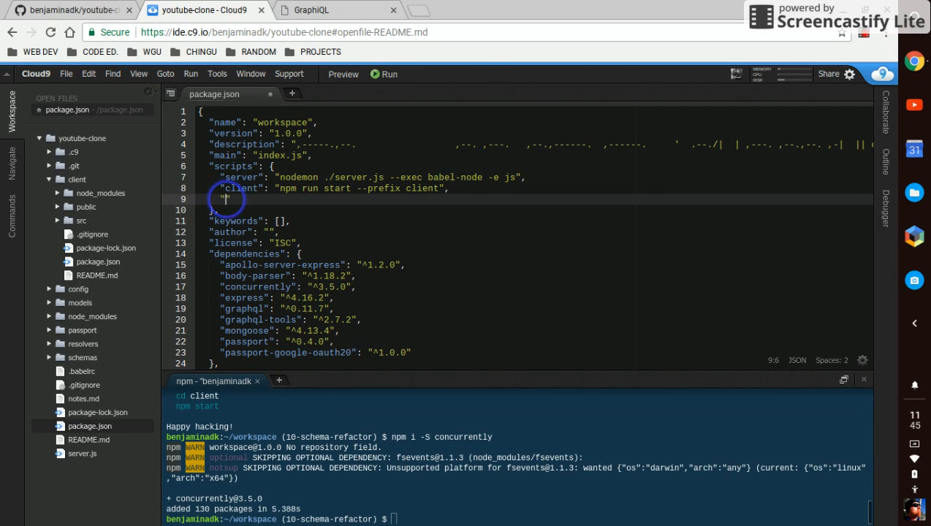
# - Add "start": "concurrently \"npm run server\" \"npm run client\"" to the scripts
pyautogui.write('start')
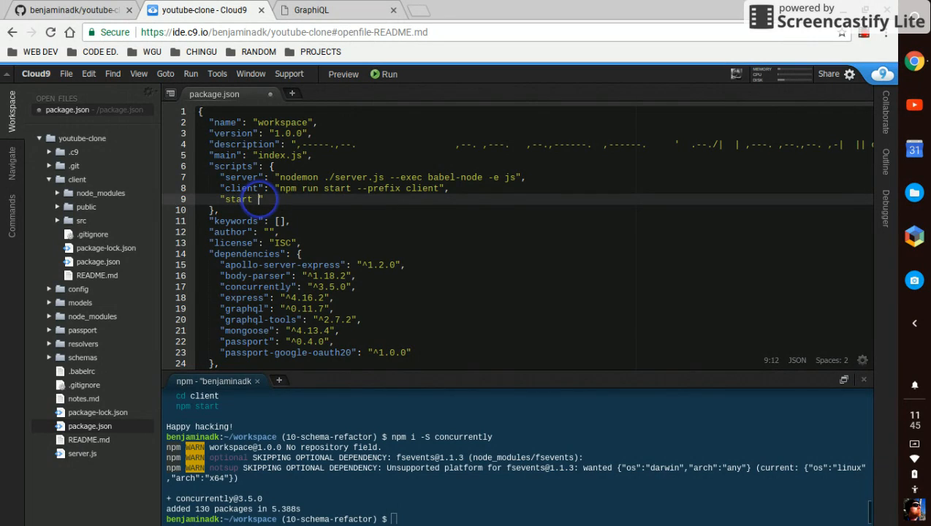
pyautogui.write(':')
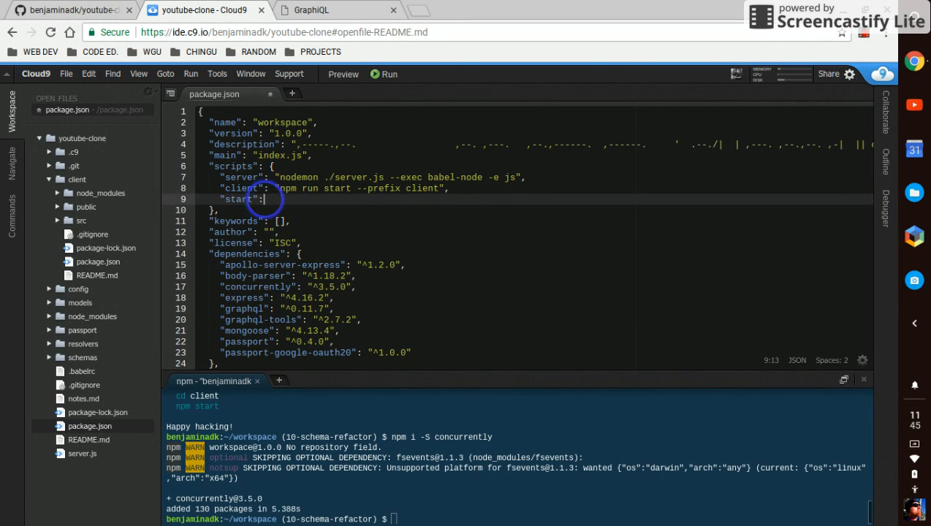
pyautogui.write('concurrently \\')
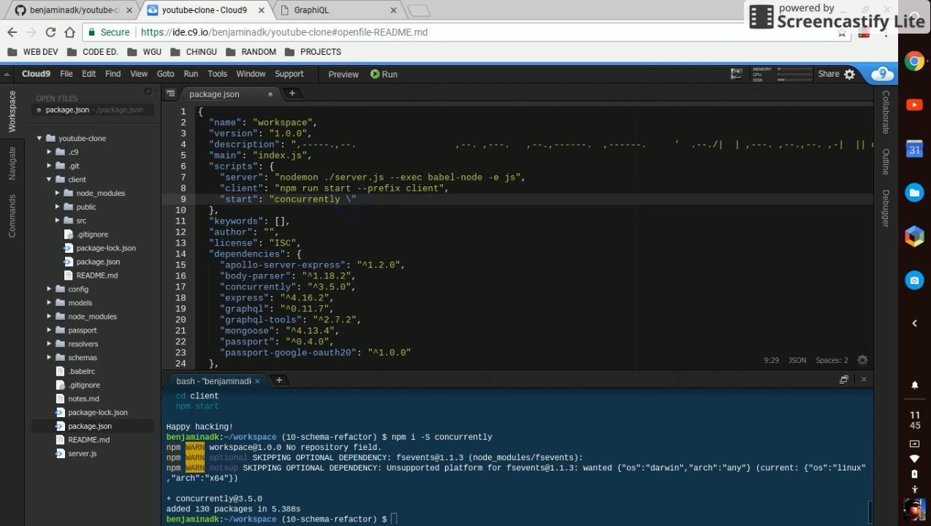
pyautogui.write('"')
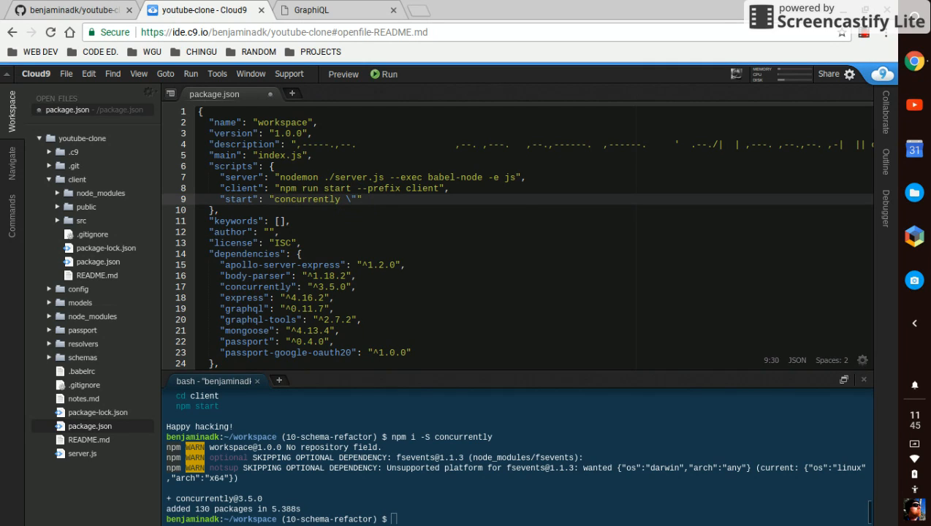
pyautogui.write('npm run')
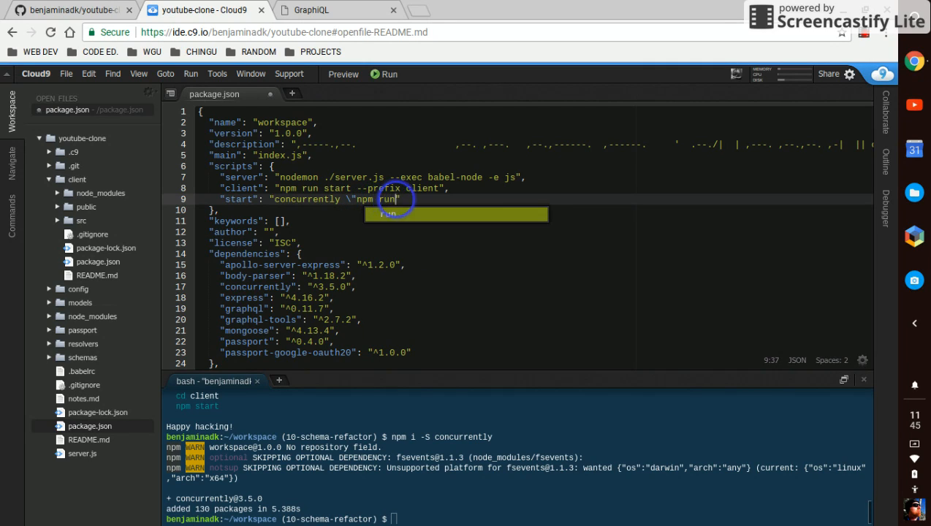
pyautogui.write('server')
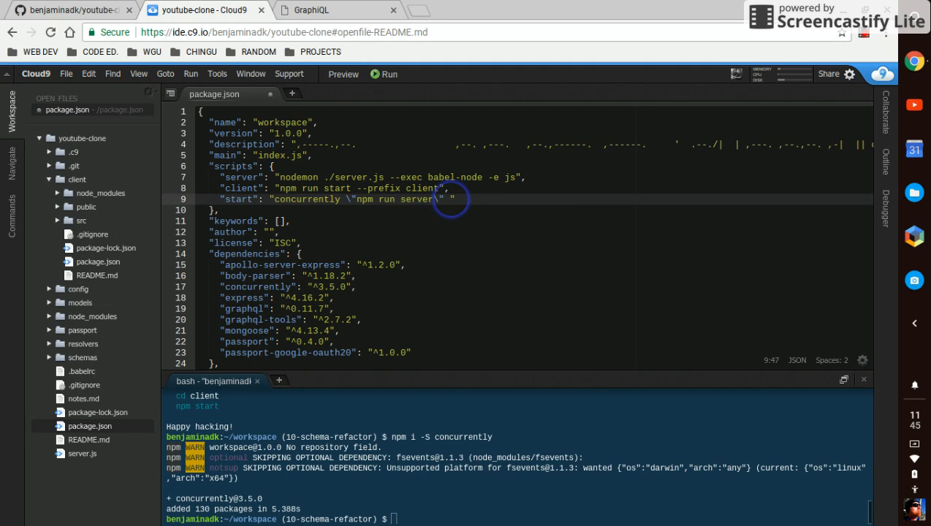
pyautogui.write('\\ "npm')
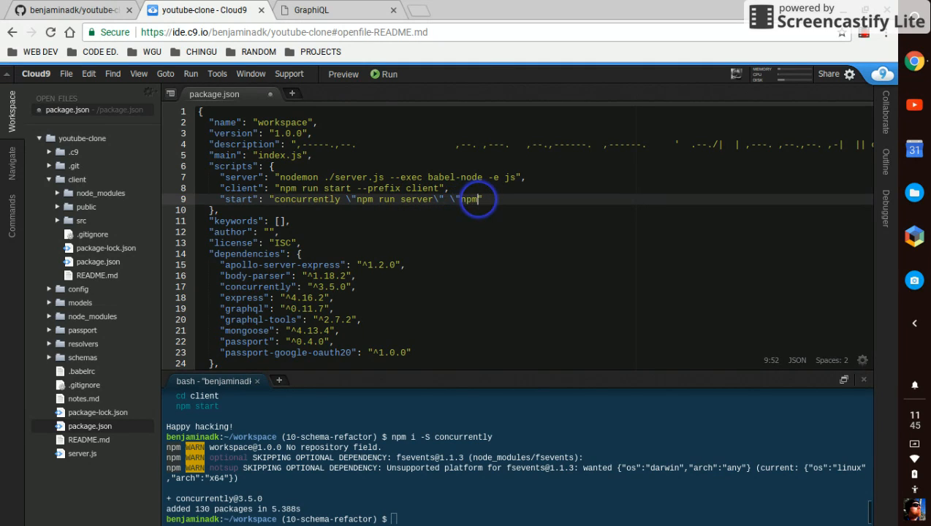
pyautogui.write('run')
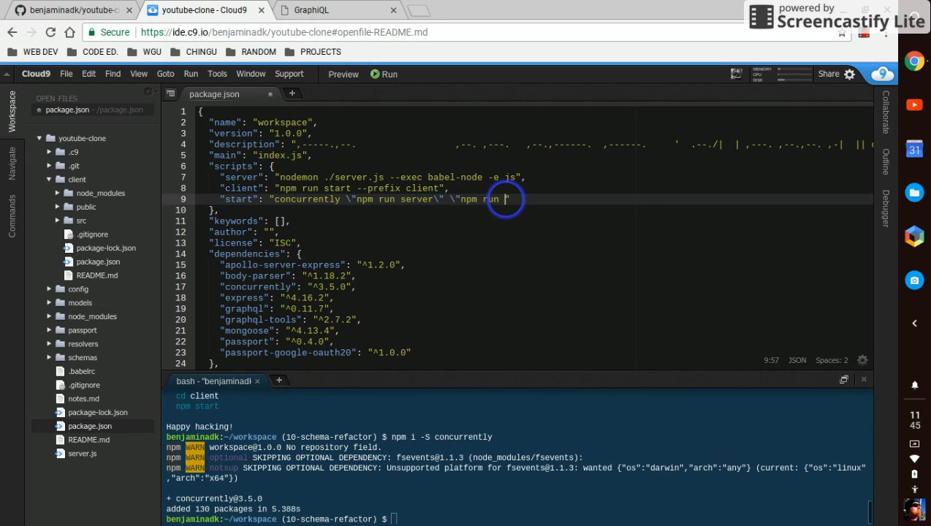
pyautogui.write('client')
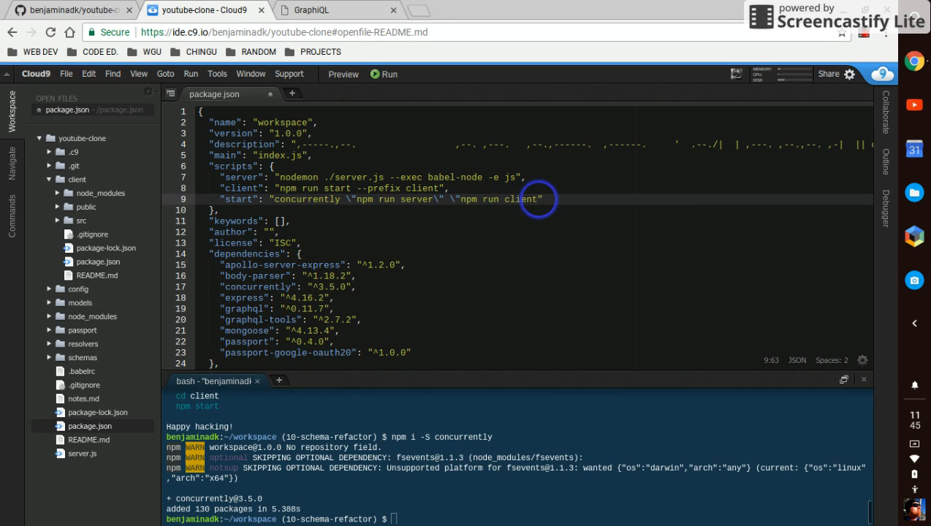
pyautogui.write('\\""')
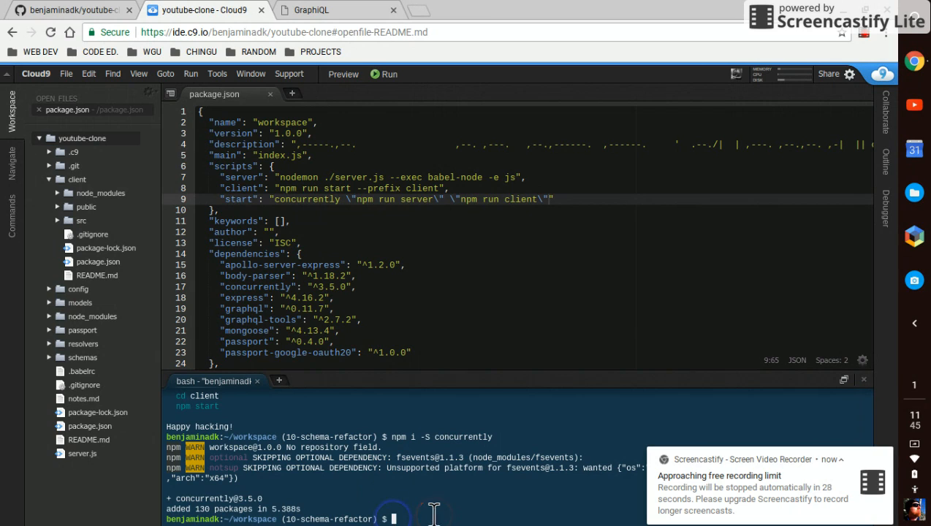
# - Run npm start, then go to the workspace app tab and select its address
pyautogui.write('npm st')
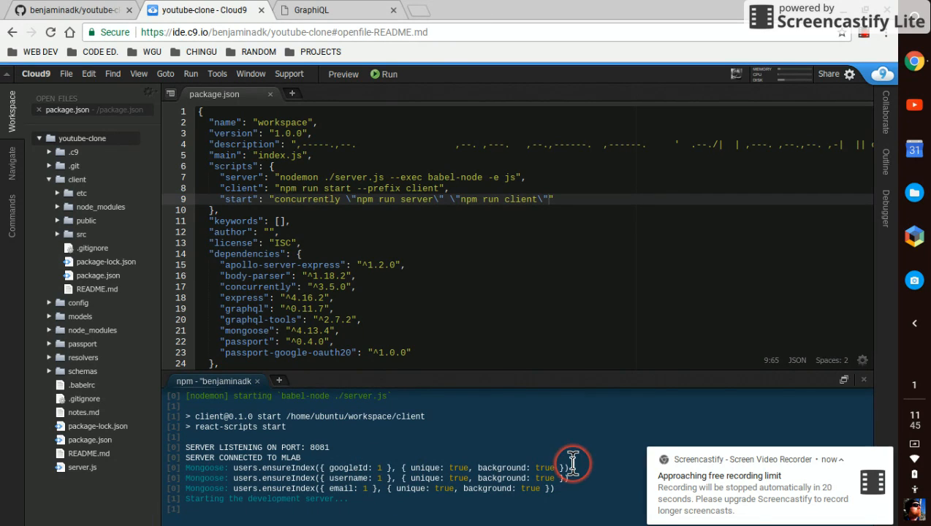
pyautogui.moveTo(400, 426)
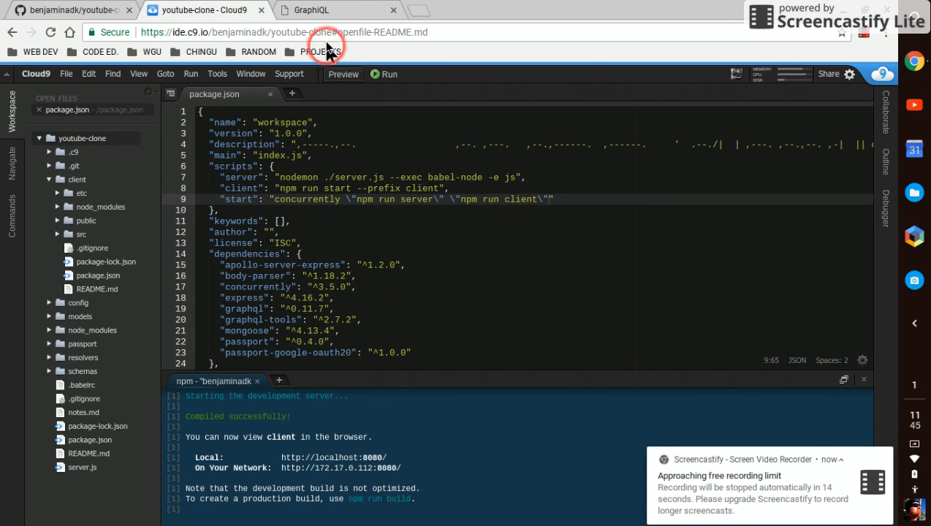
pyautogui.click(327, 10)
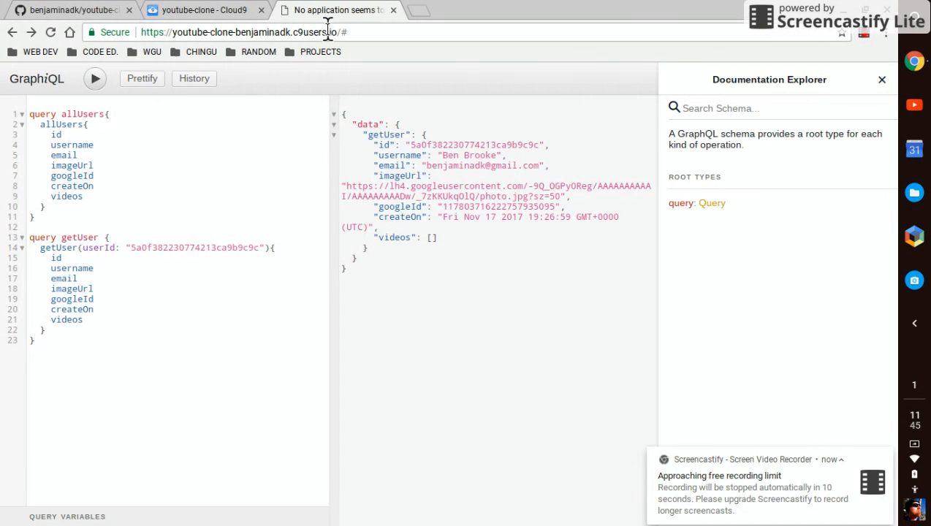
pyautogui.click(351, 32)
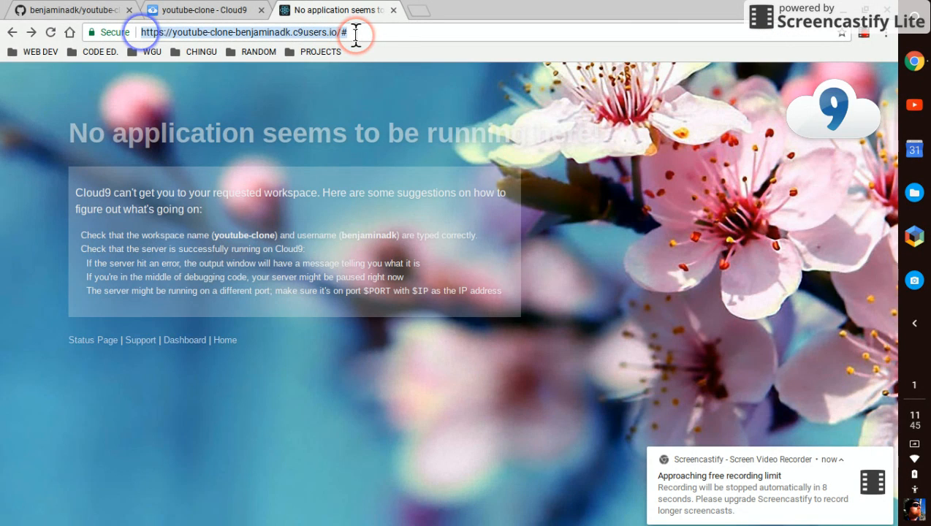